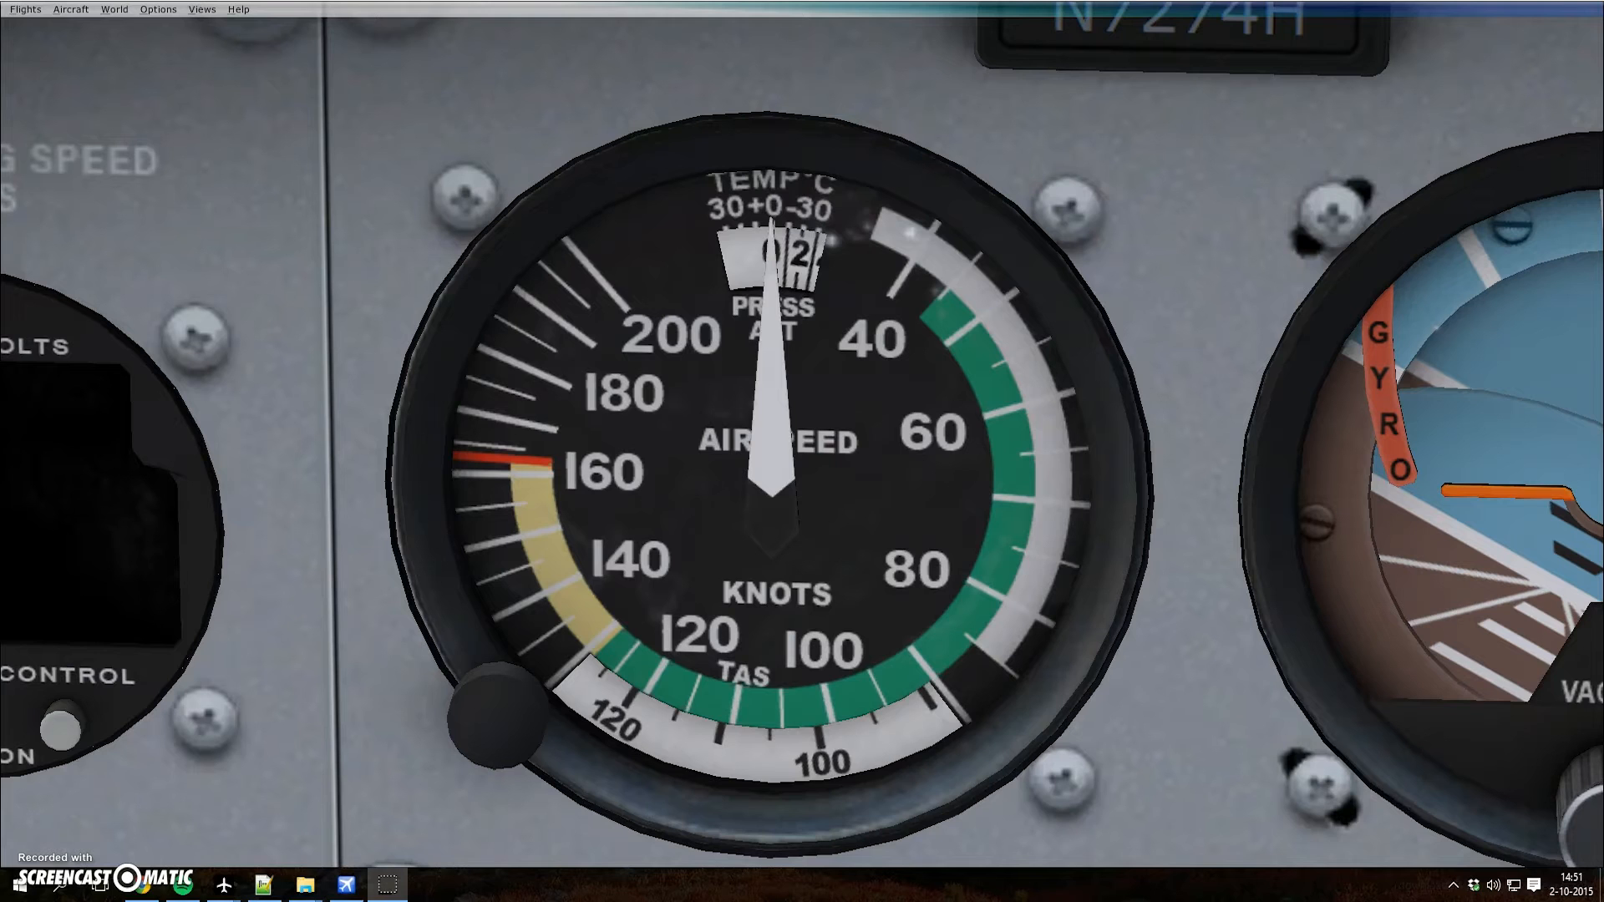
mouse_move(227, 352)
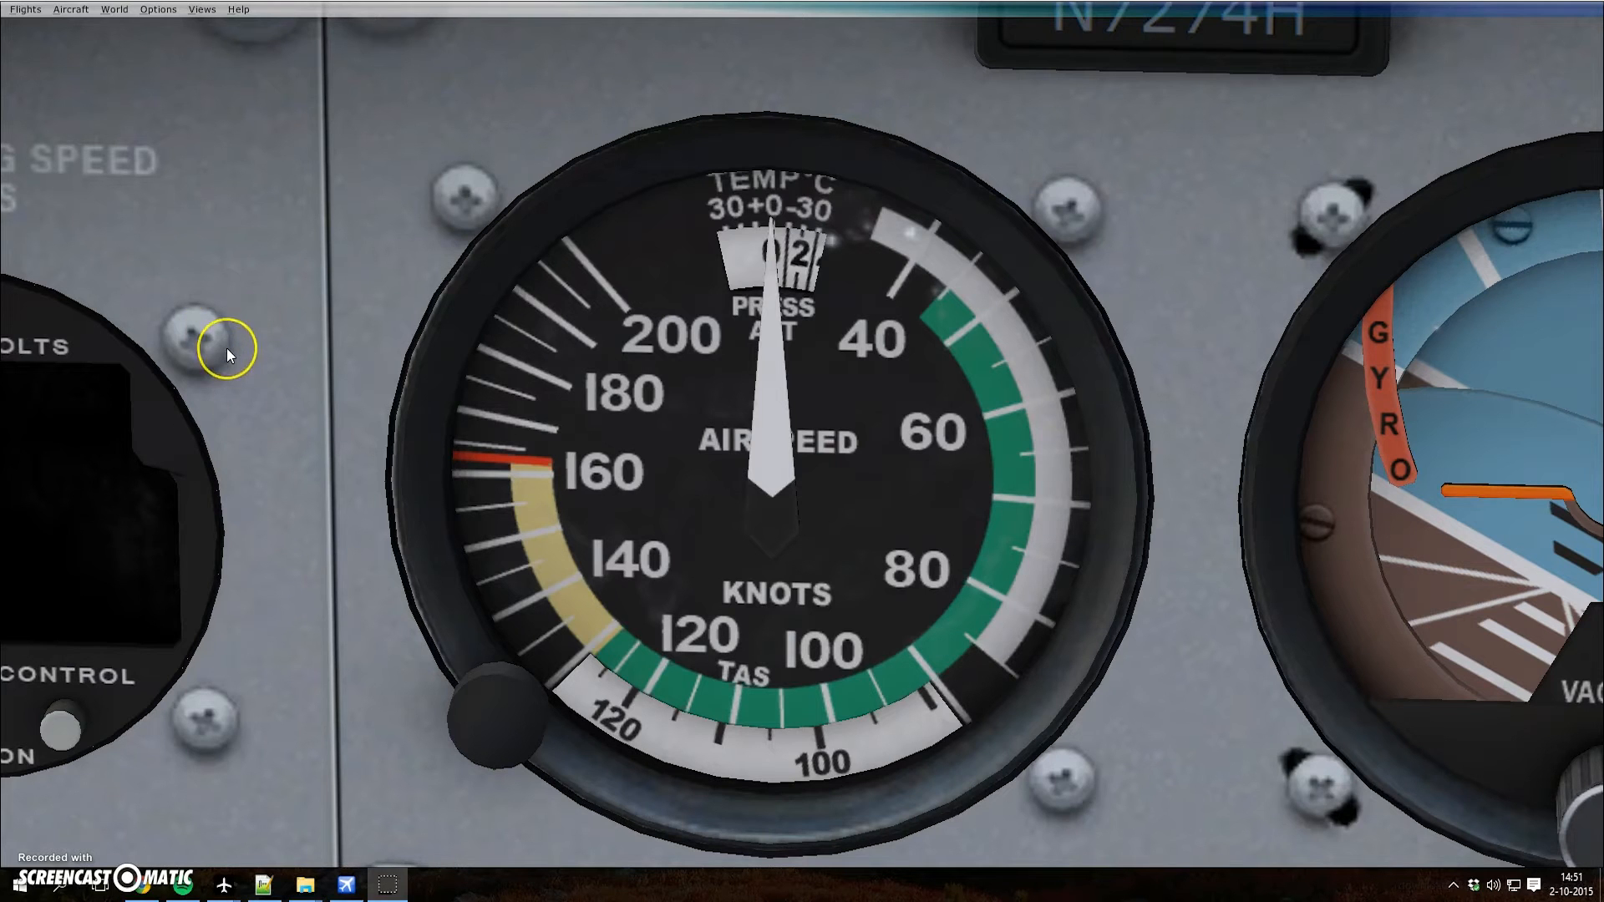
mouse_move(228, 355)
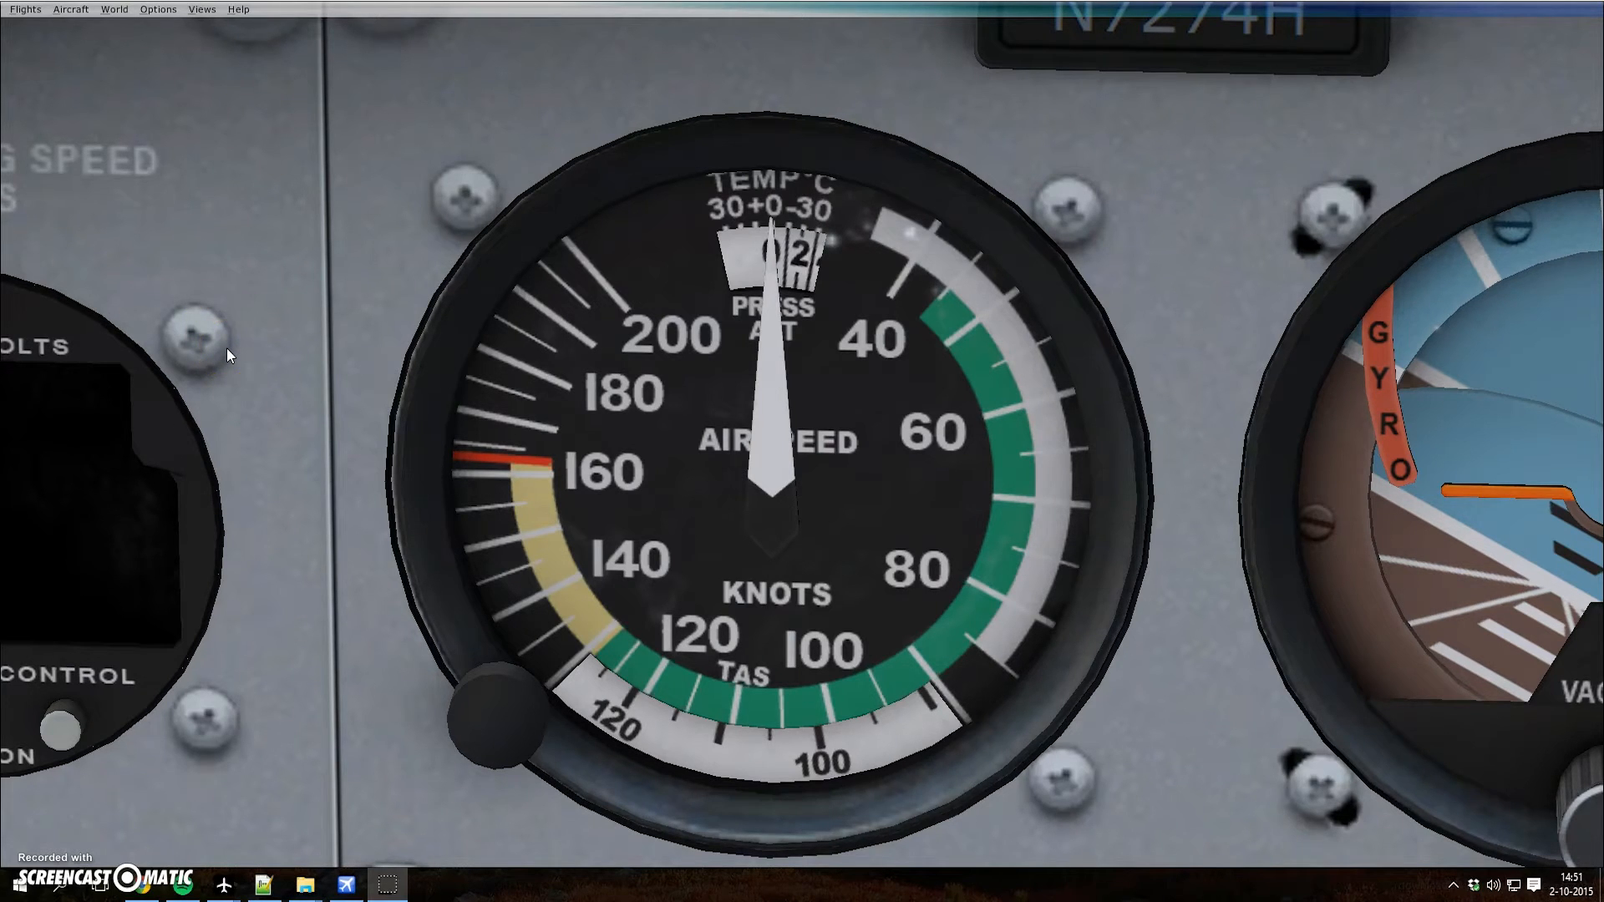
mouse_move(418, 724)
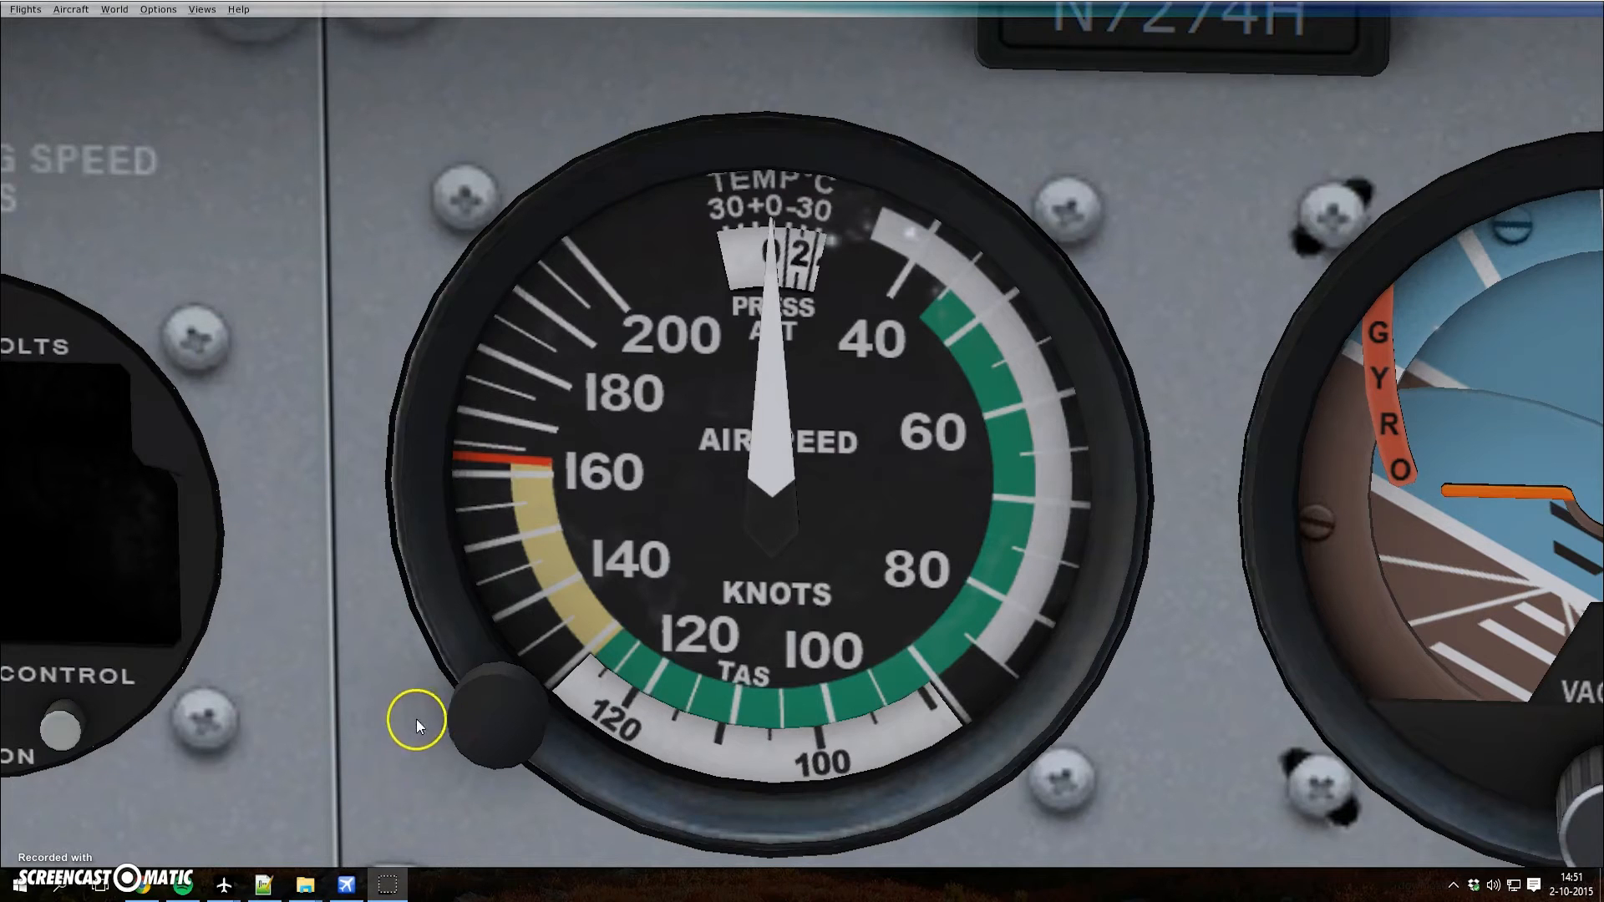
mouse_move(487, 715)
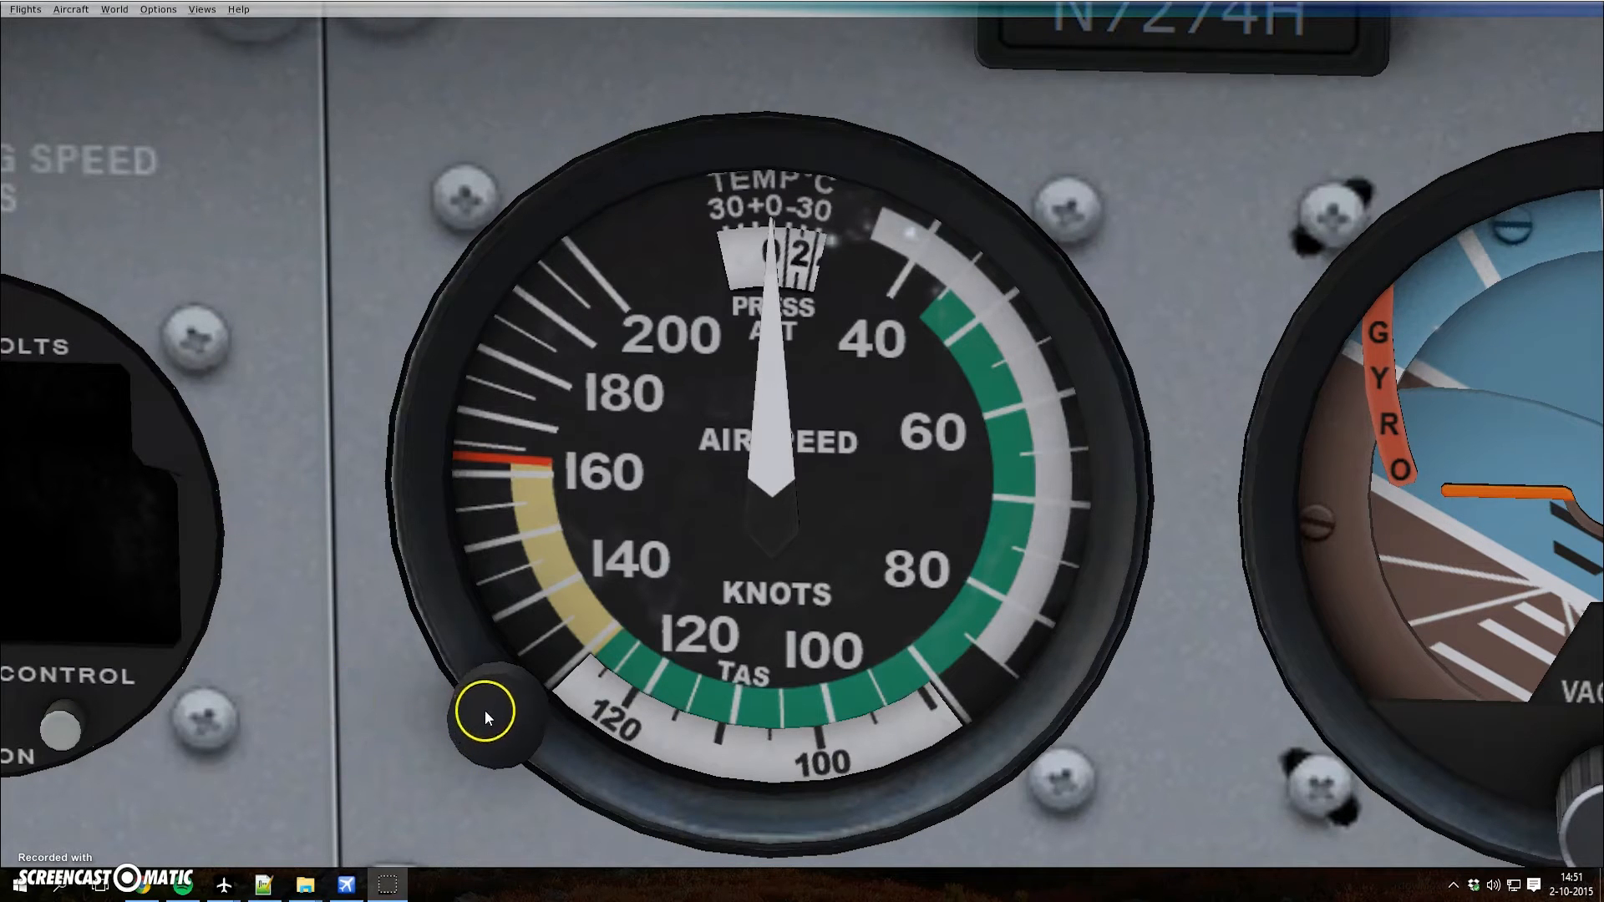
- Rotate the airspeed indicator's true-airspeed ring using its lower-left knob
click(496, 716)
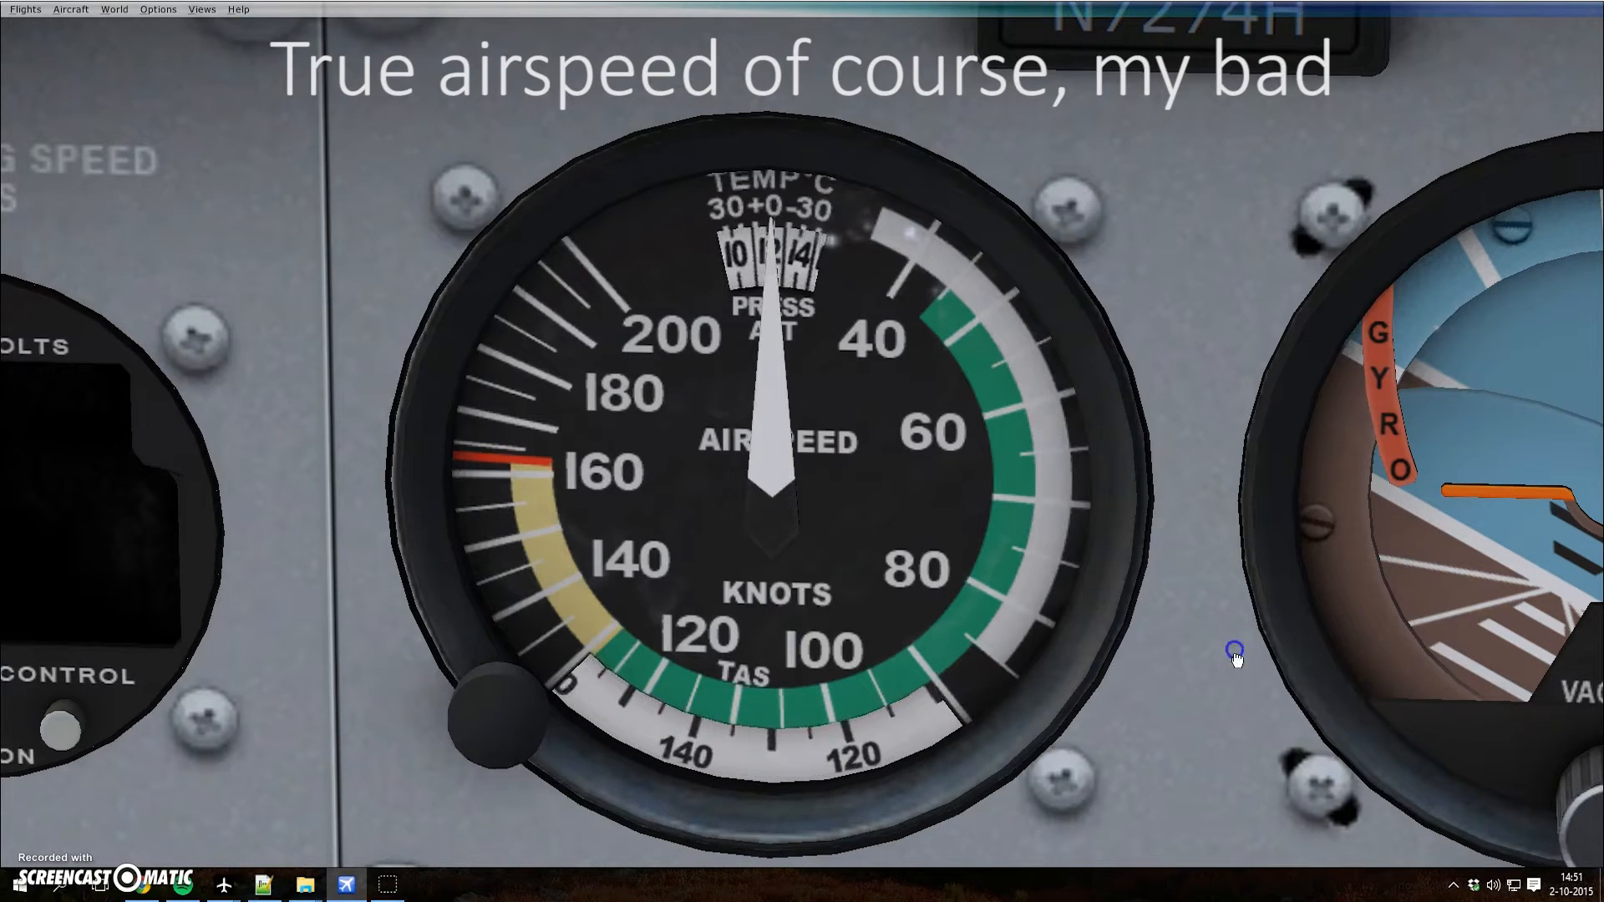
mouse_move(639, 711)
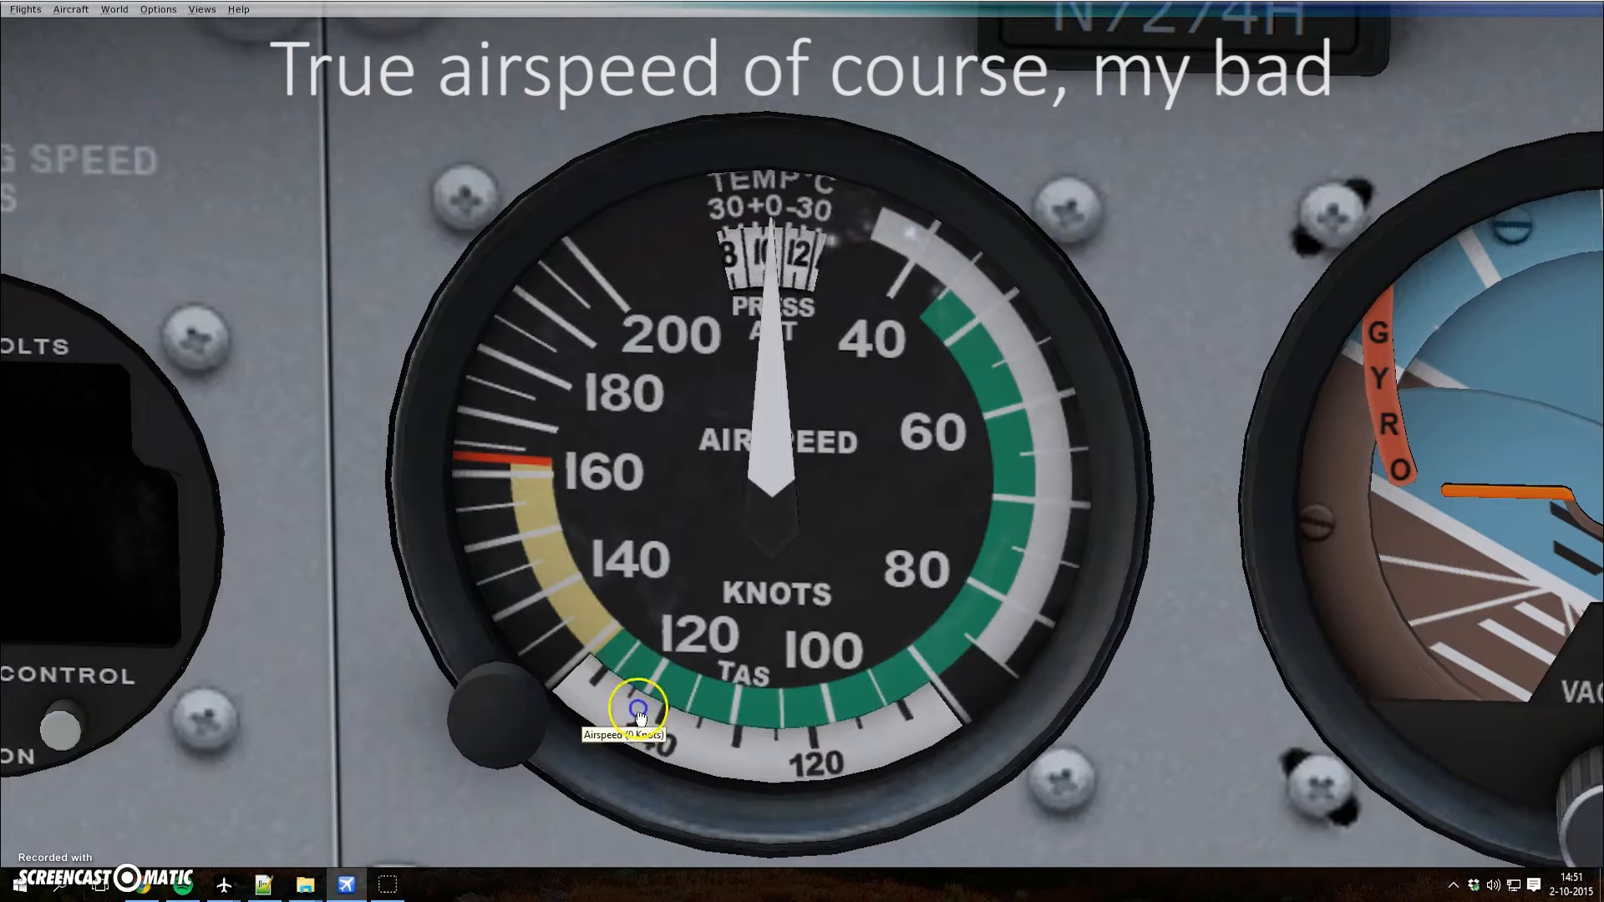
mouse_move(1226, 685)
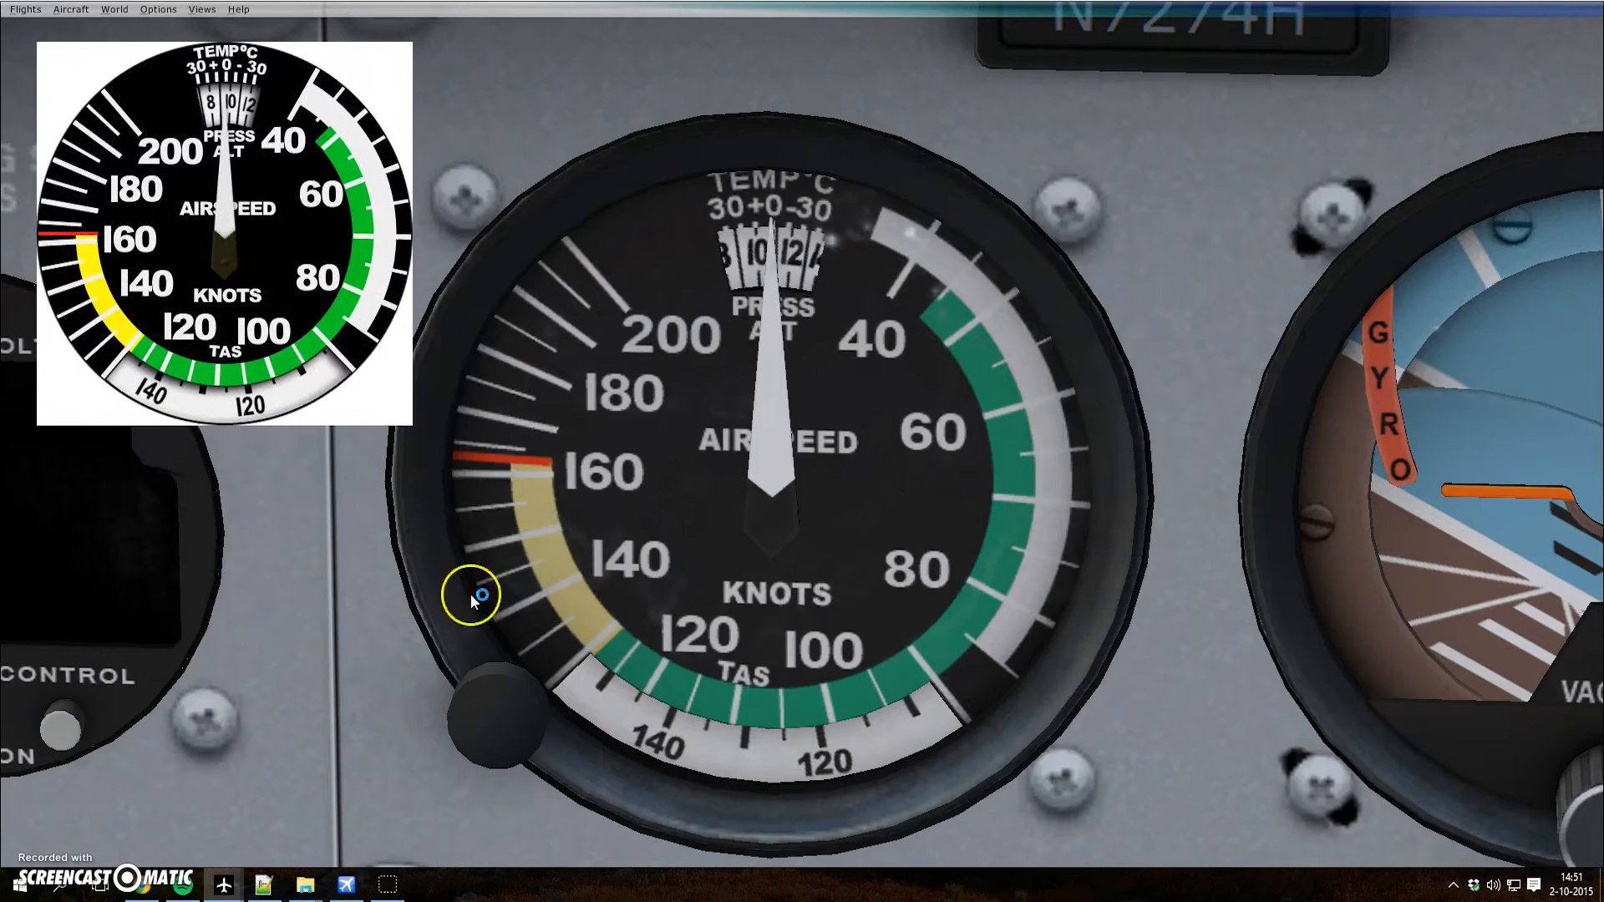
- Turn the TAS ring further toward 160 and bring Air Manager forward
right_click(224, 235)
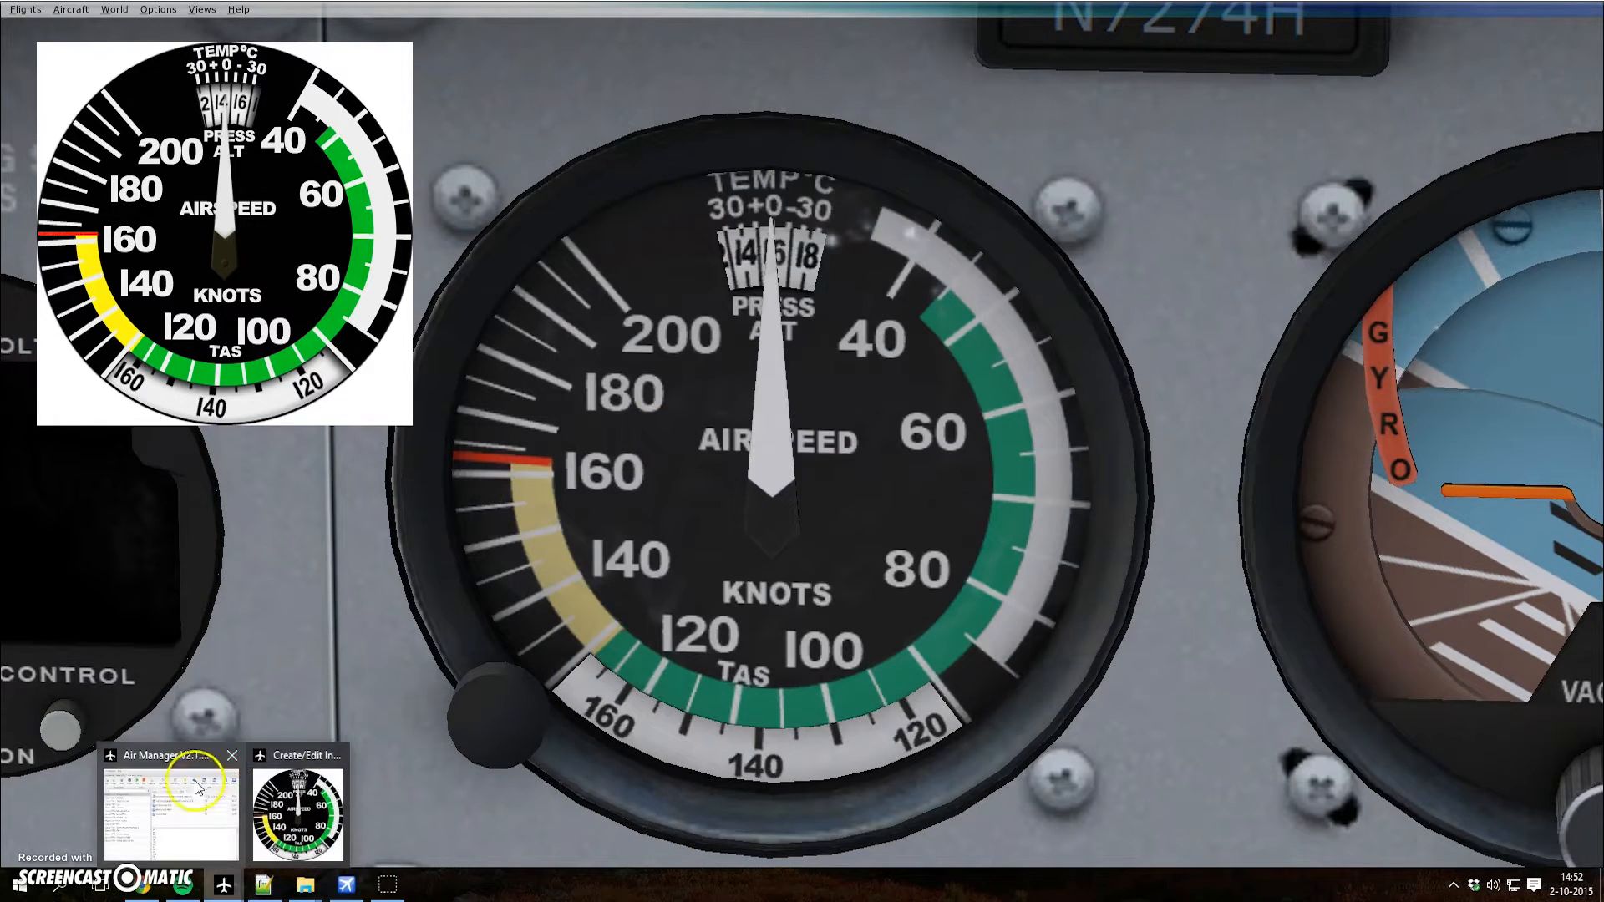
click(168, 803)
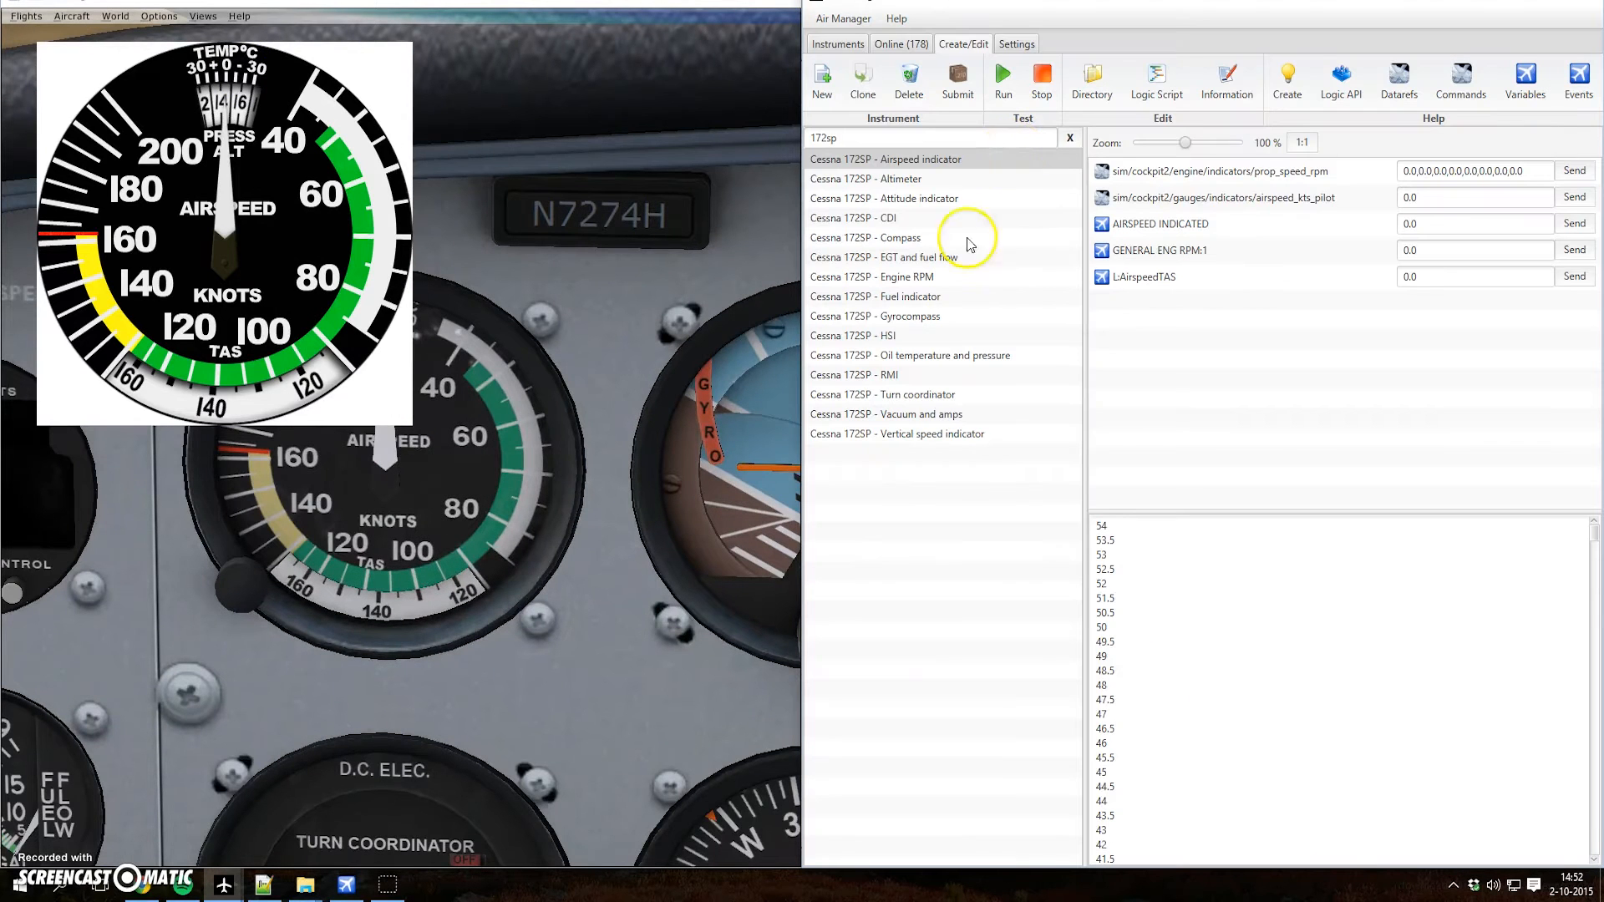
mouse_move(240, 583)
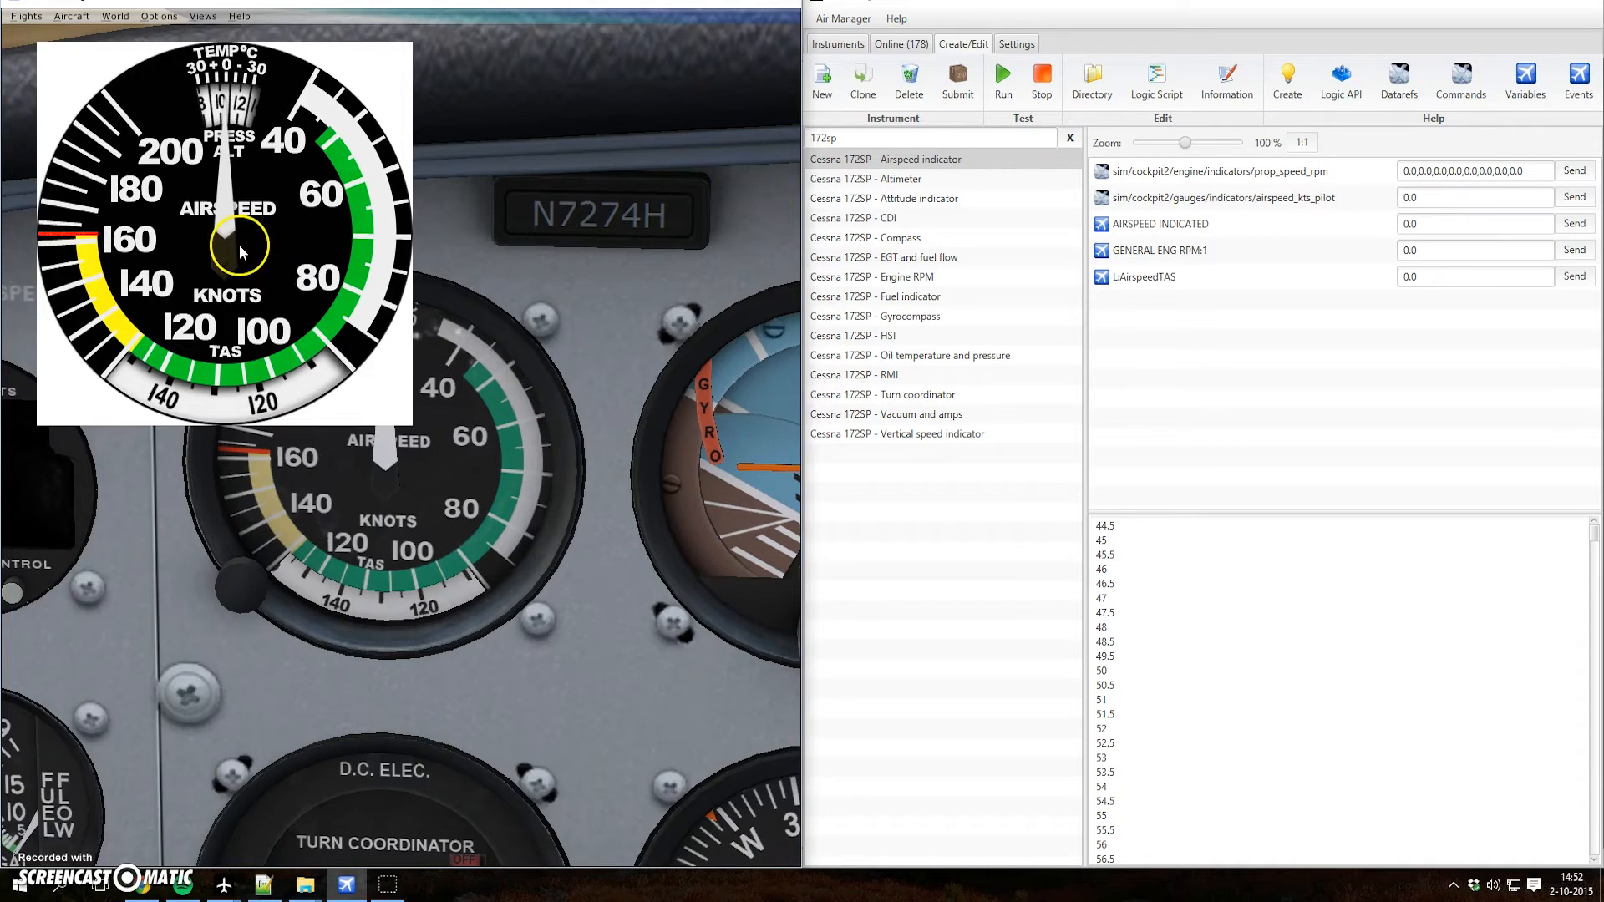
mouse_move(218, 724)
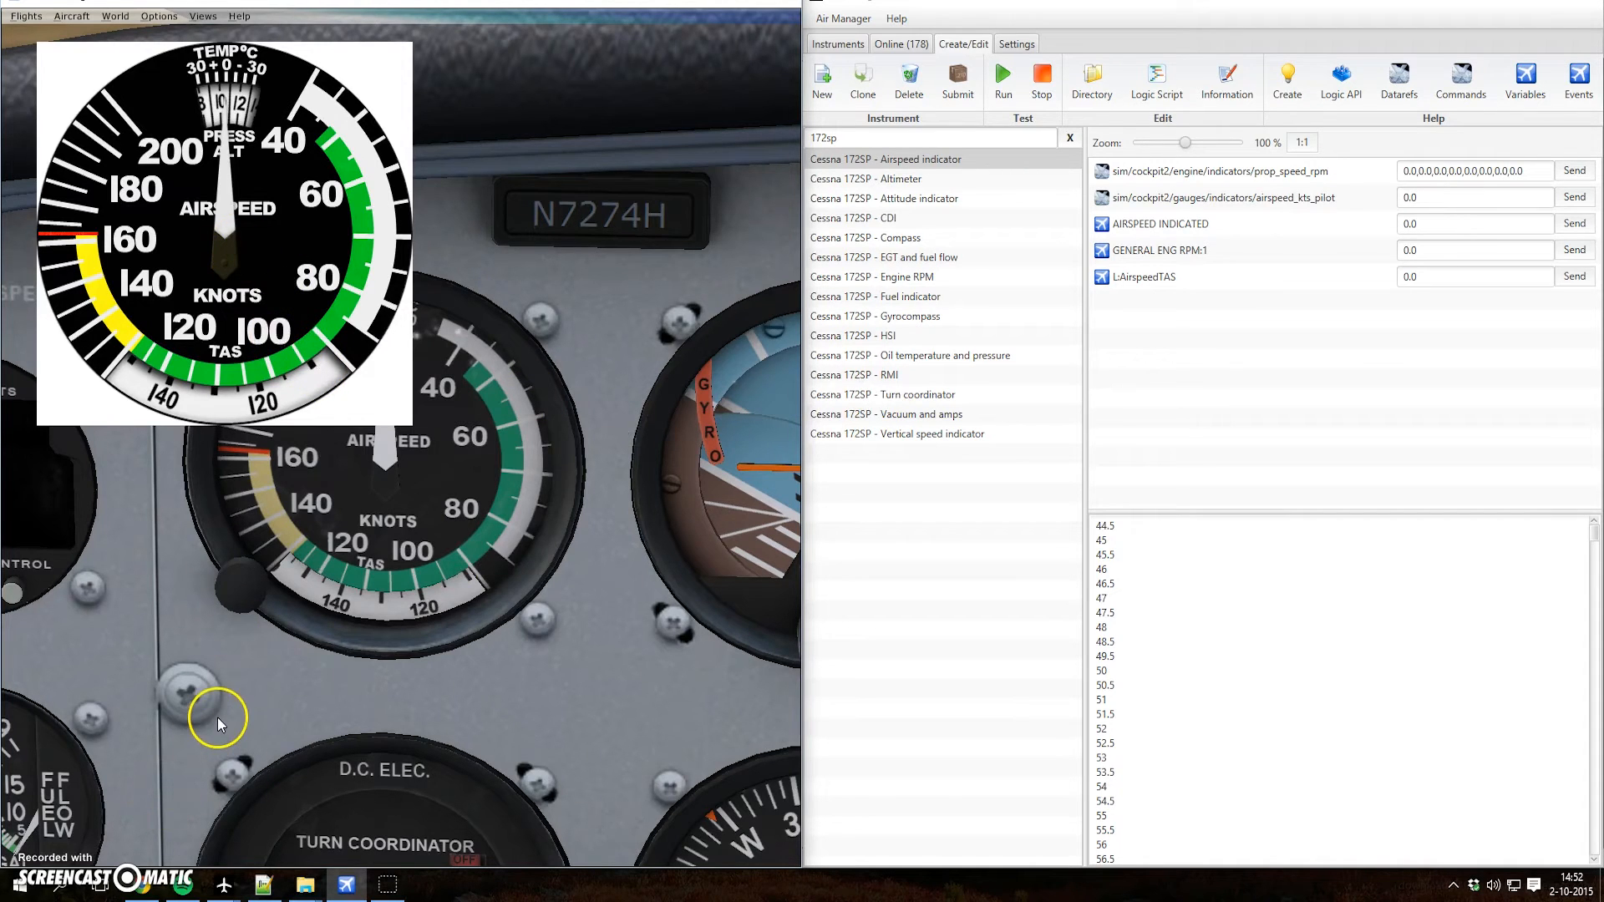
mouse_move(232, 713)
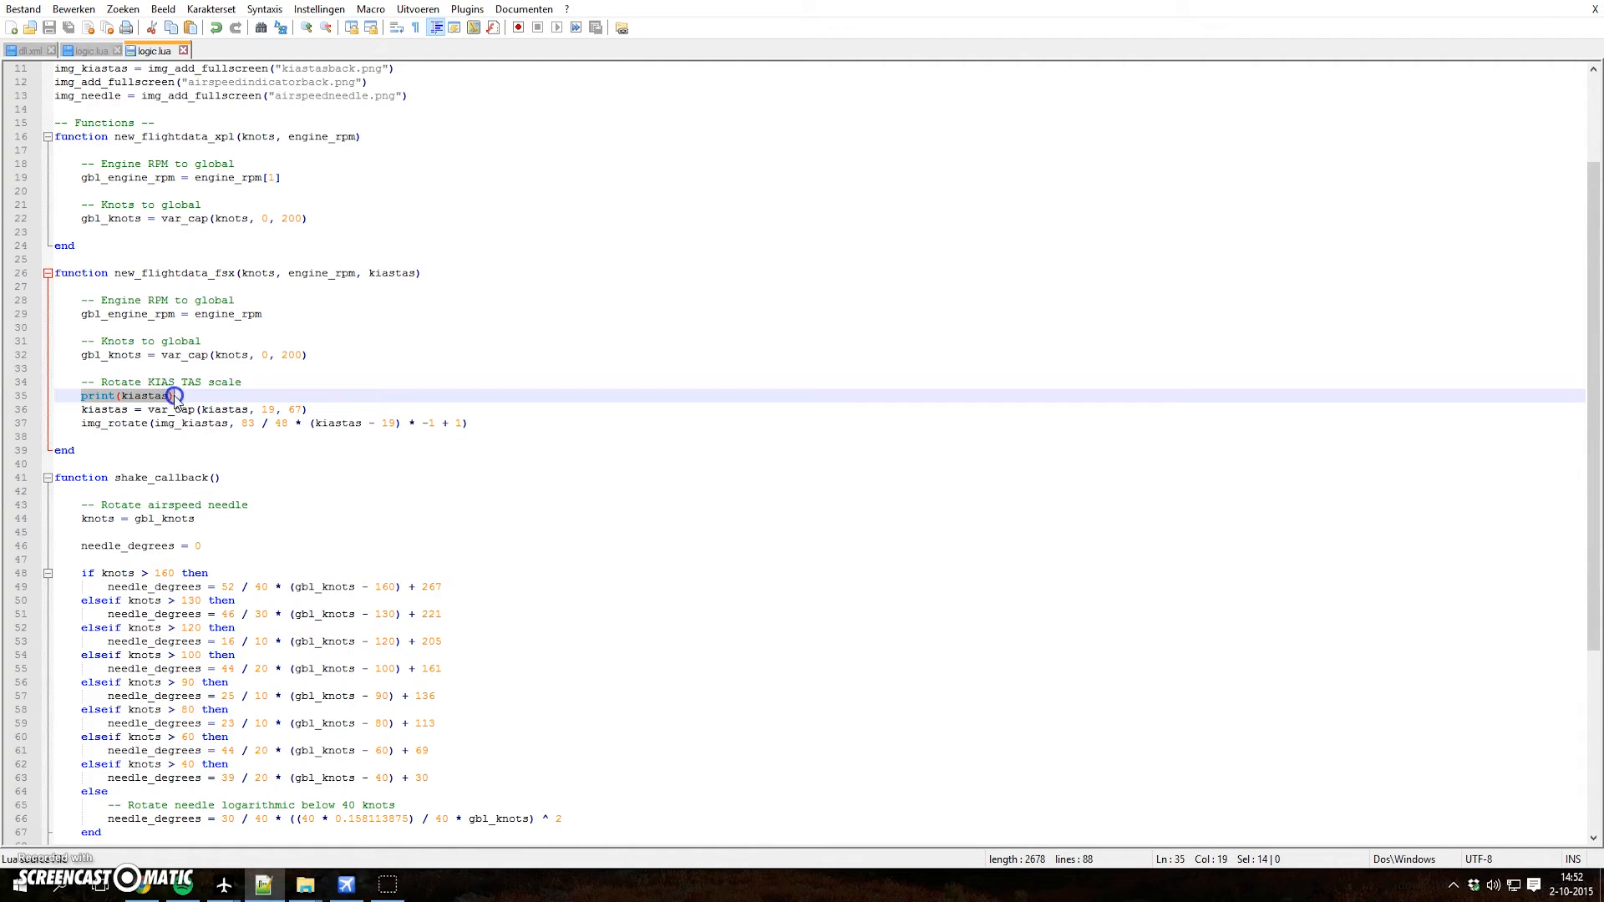
- Inspect the kiastas print and TAS-scale rotation lines, highlighting kiastas uses, and scroll to the subscription
click(159, 409)
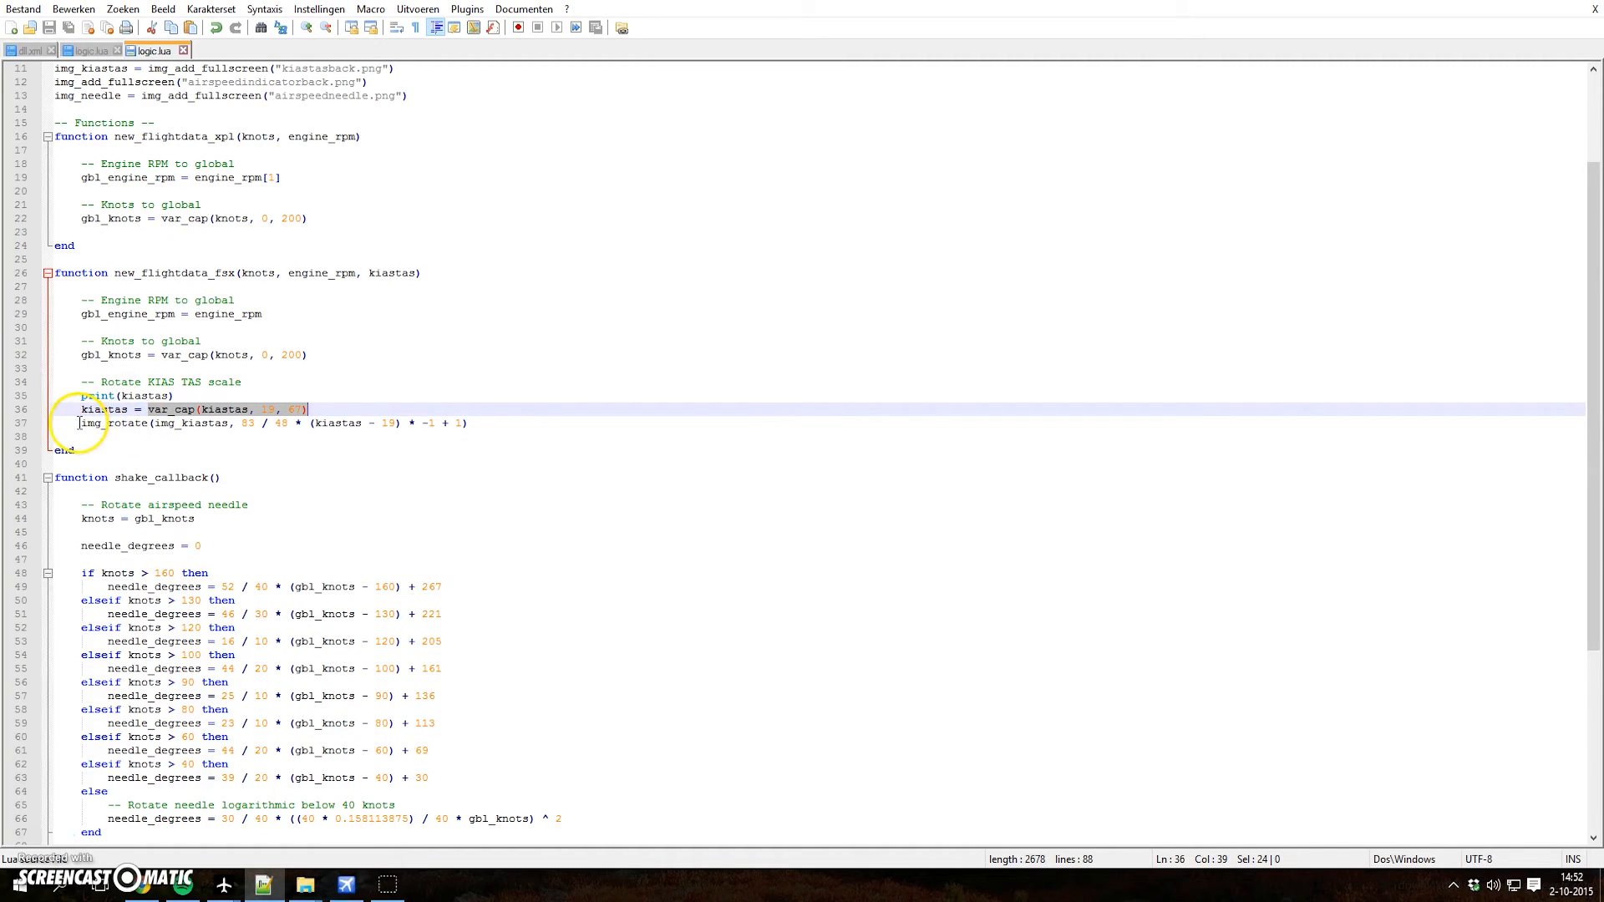
click(184, 423)
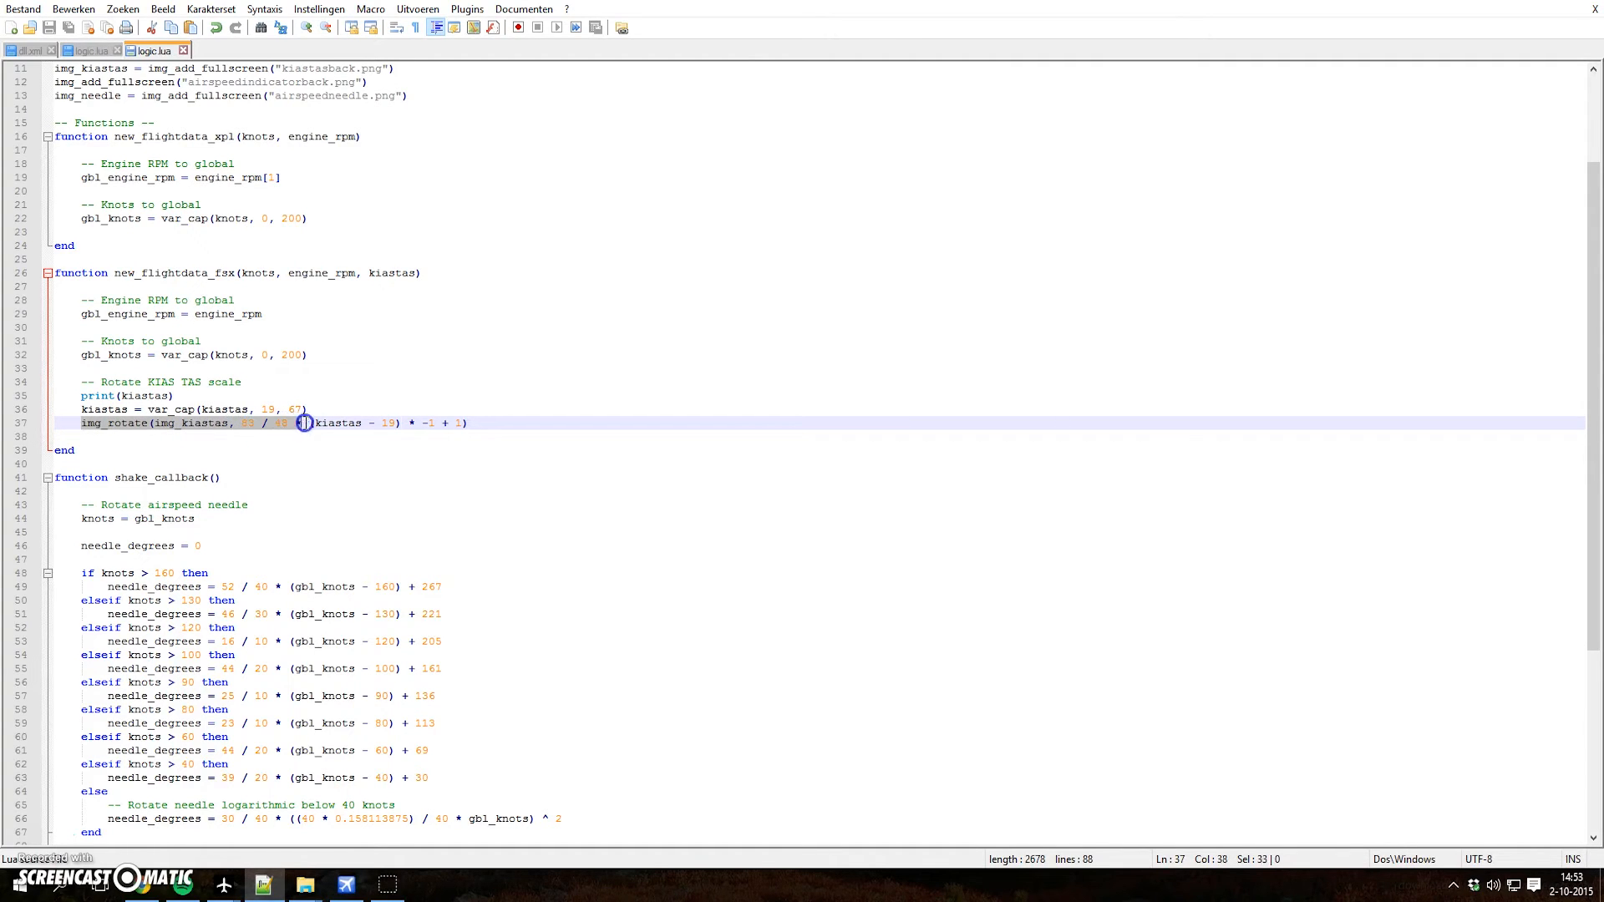
double_click(337, 423)
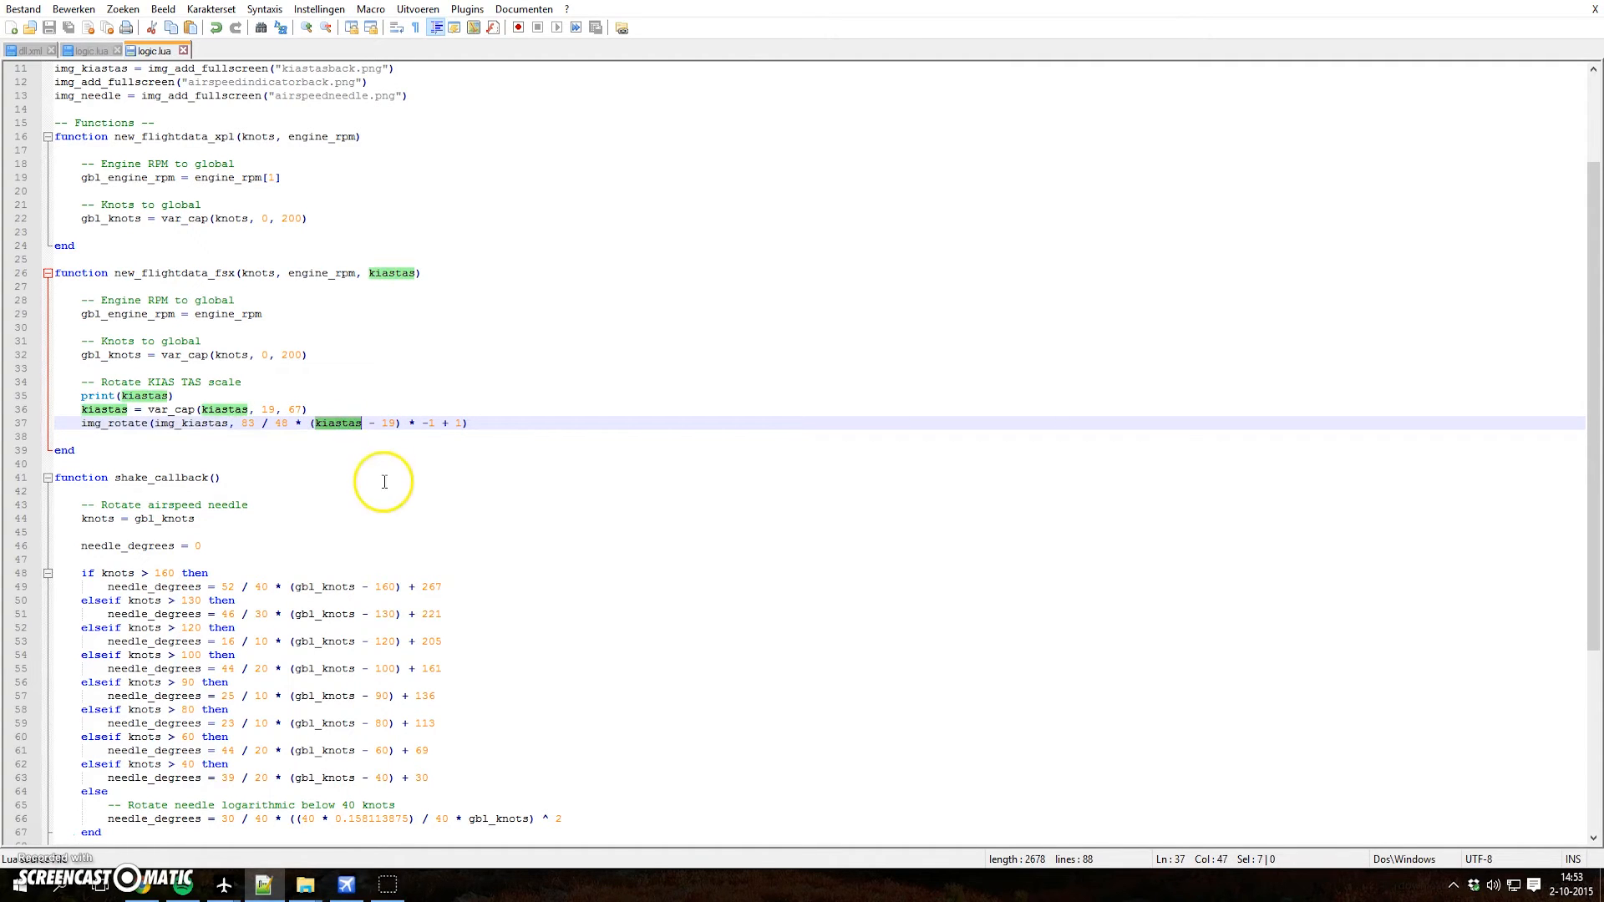
click(307, 410)
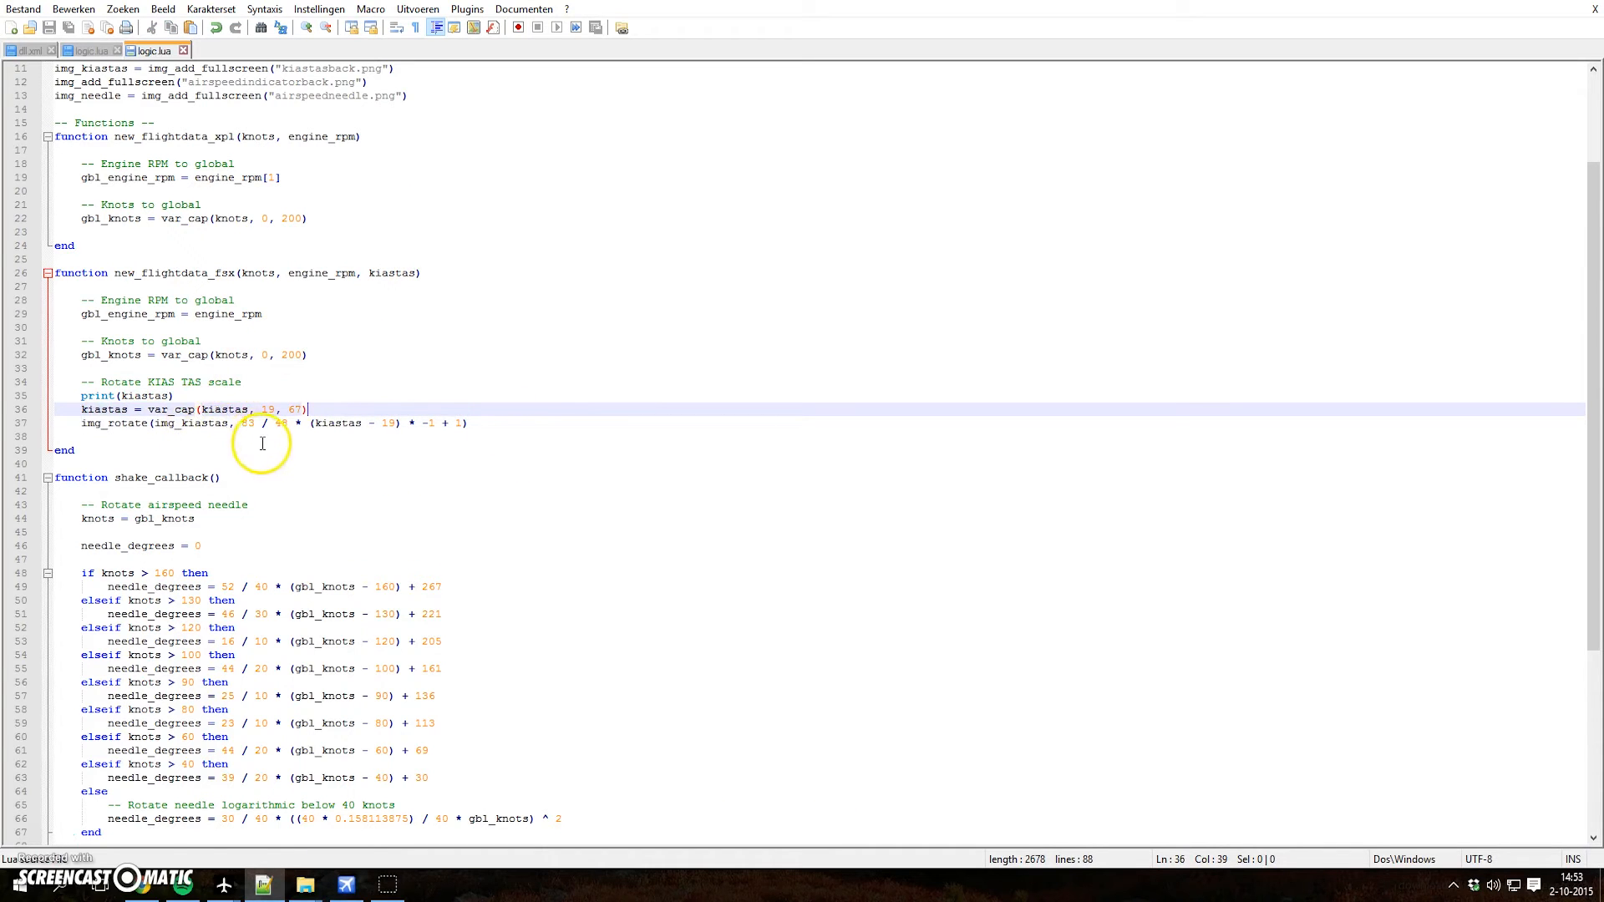
scroll(down, 3)
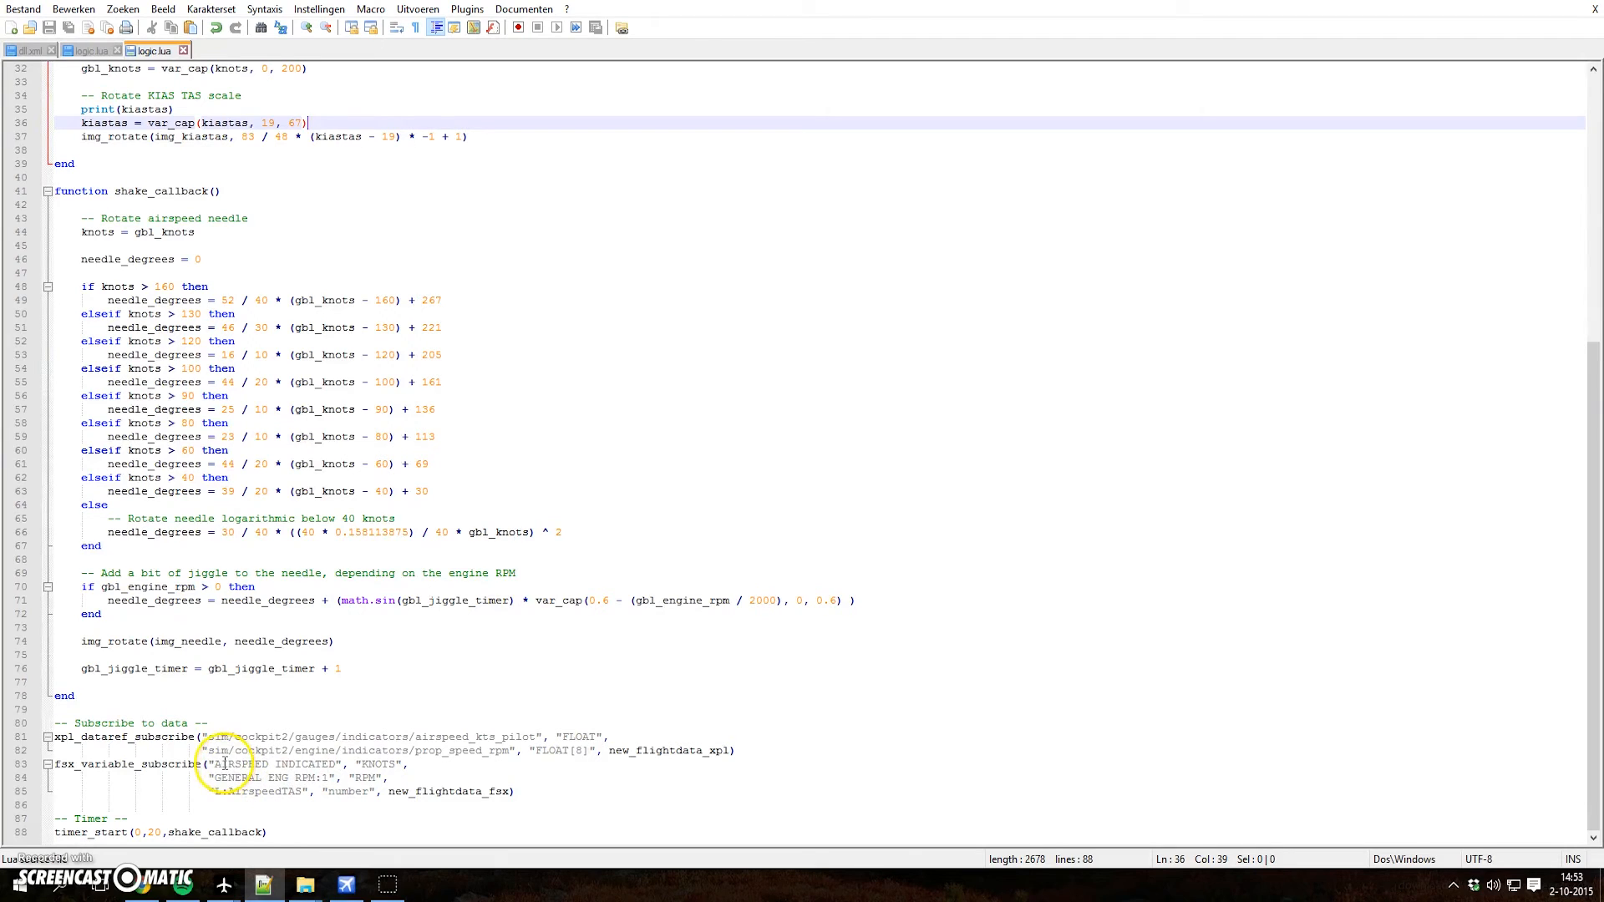
click(223, 791)
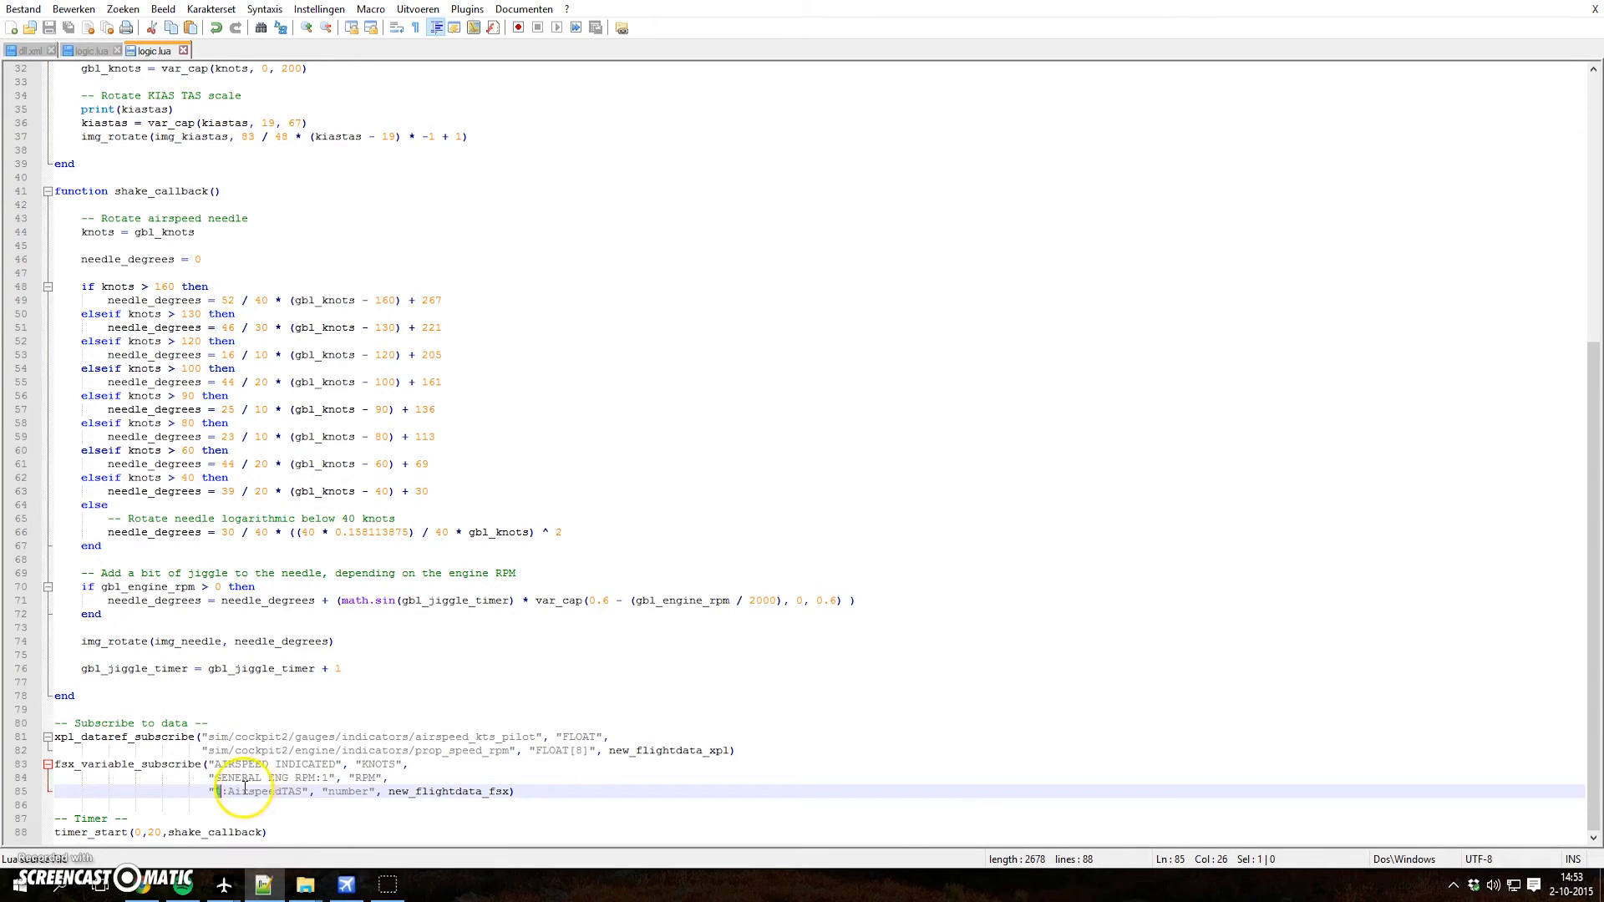
double_click(255, 791)
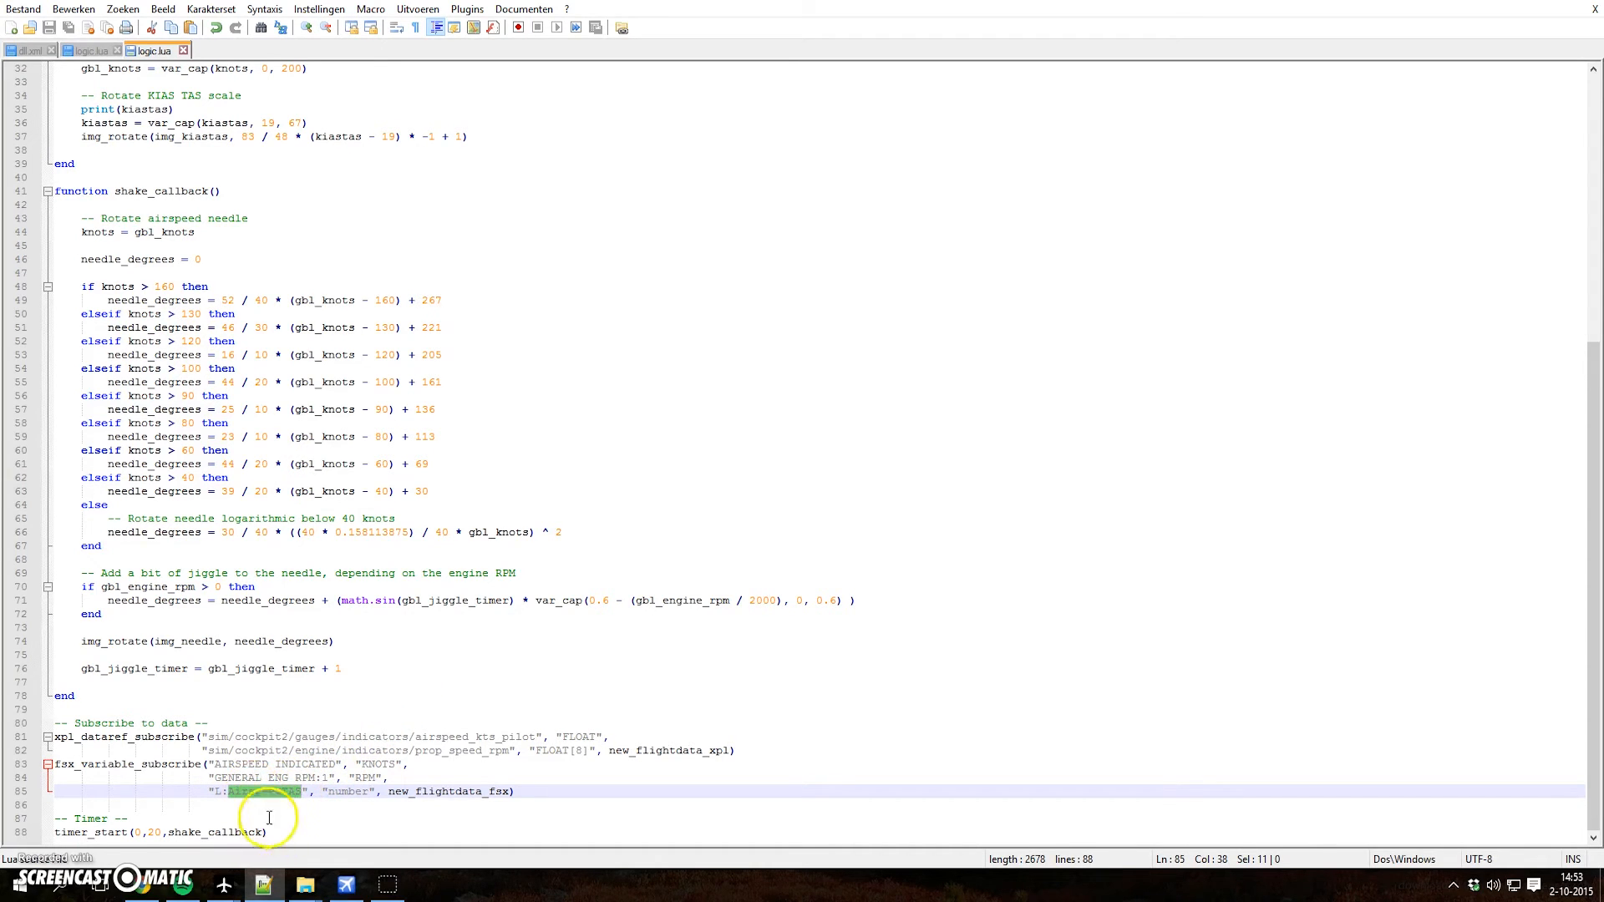
mouse_move(235, 794)
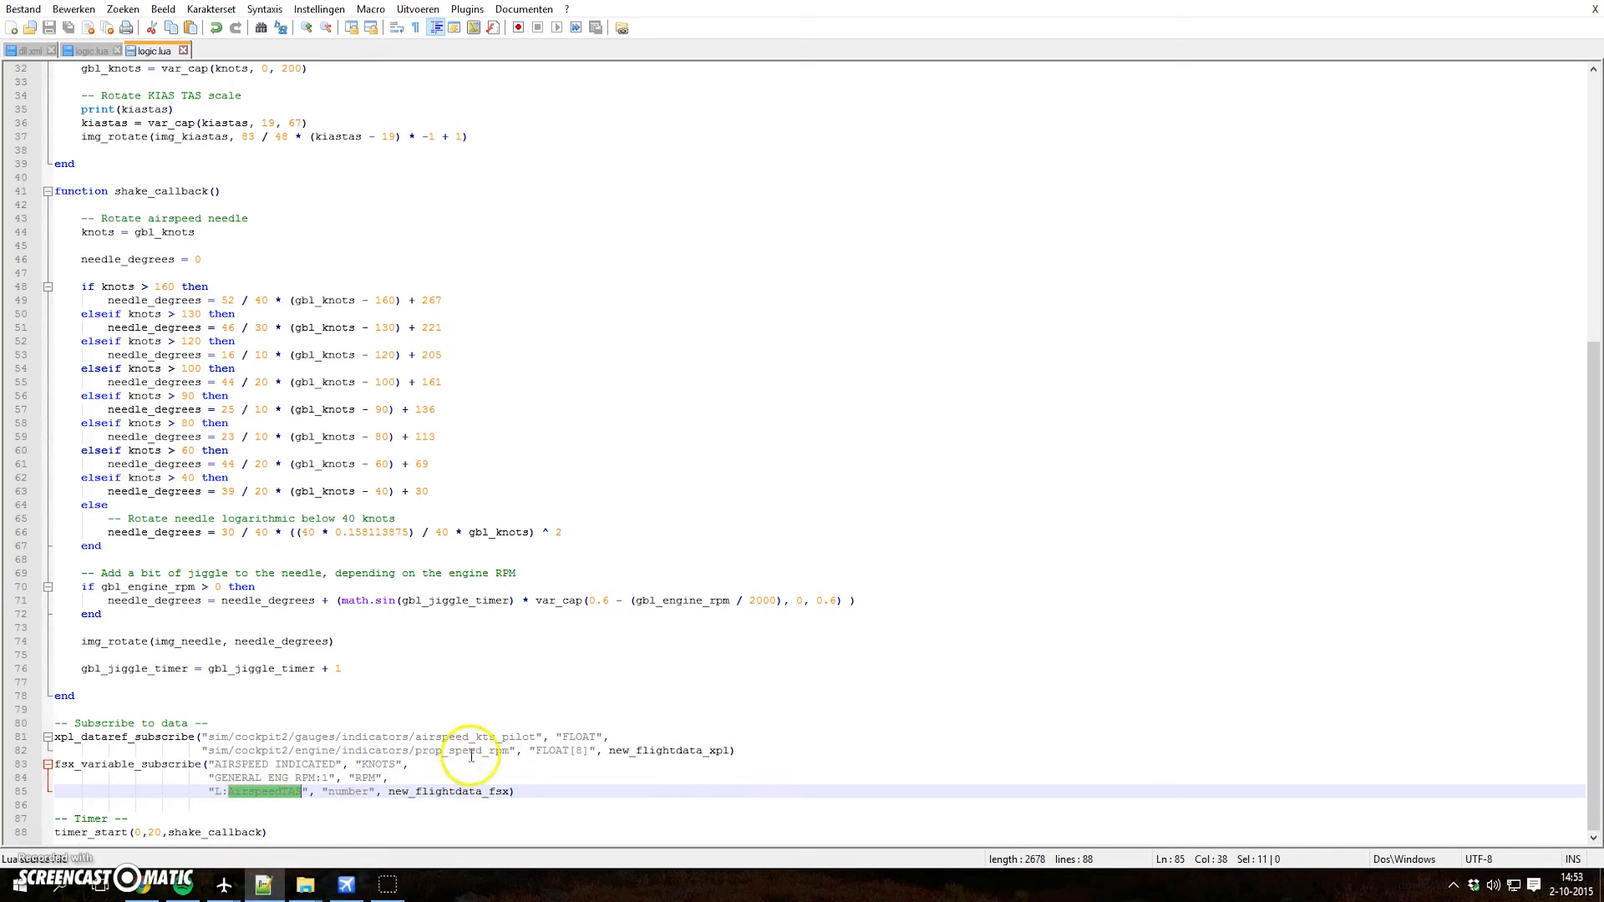
mouse_move(118, 769)
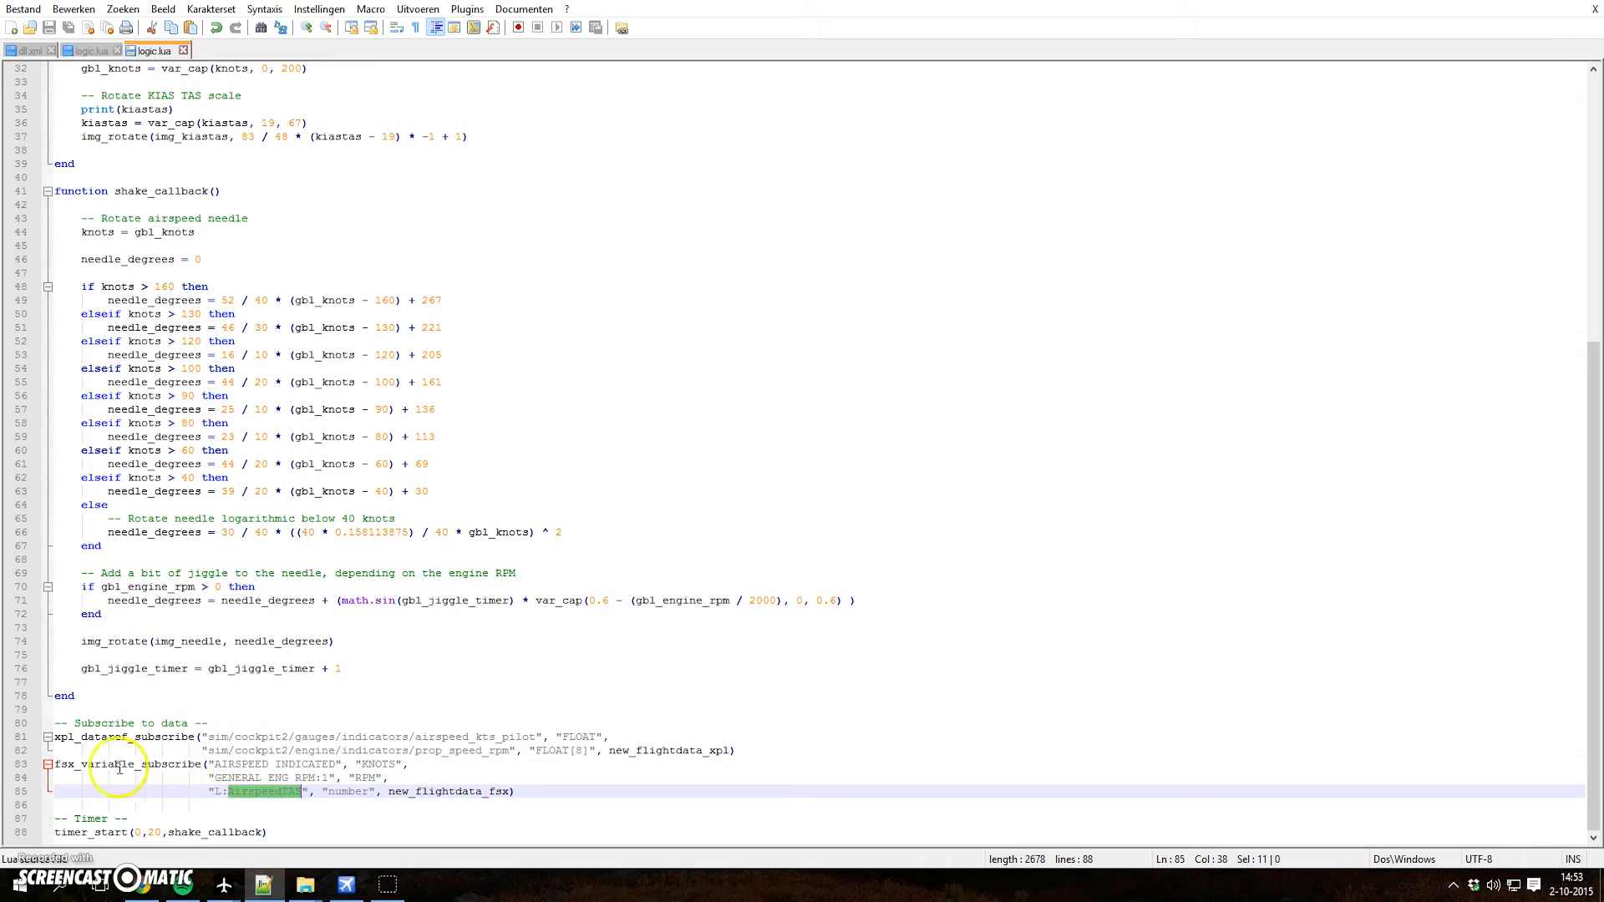
click(182, 762)
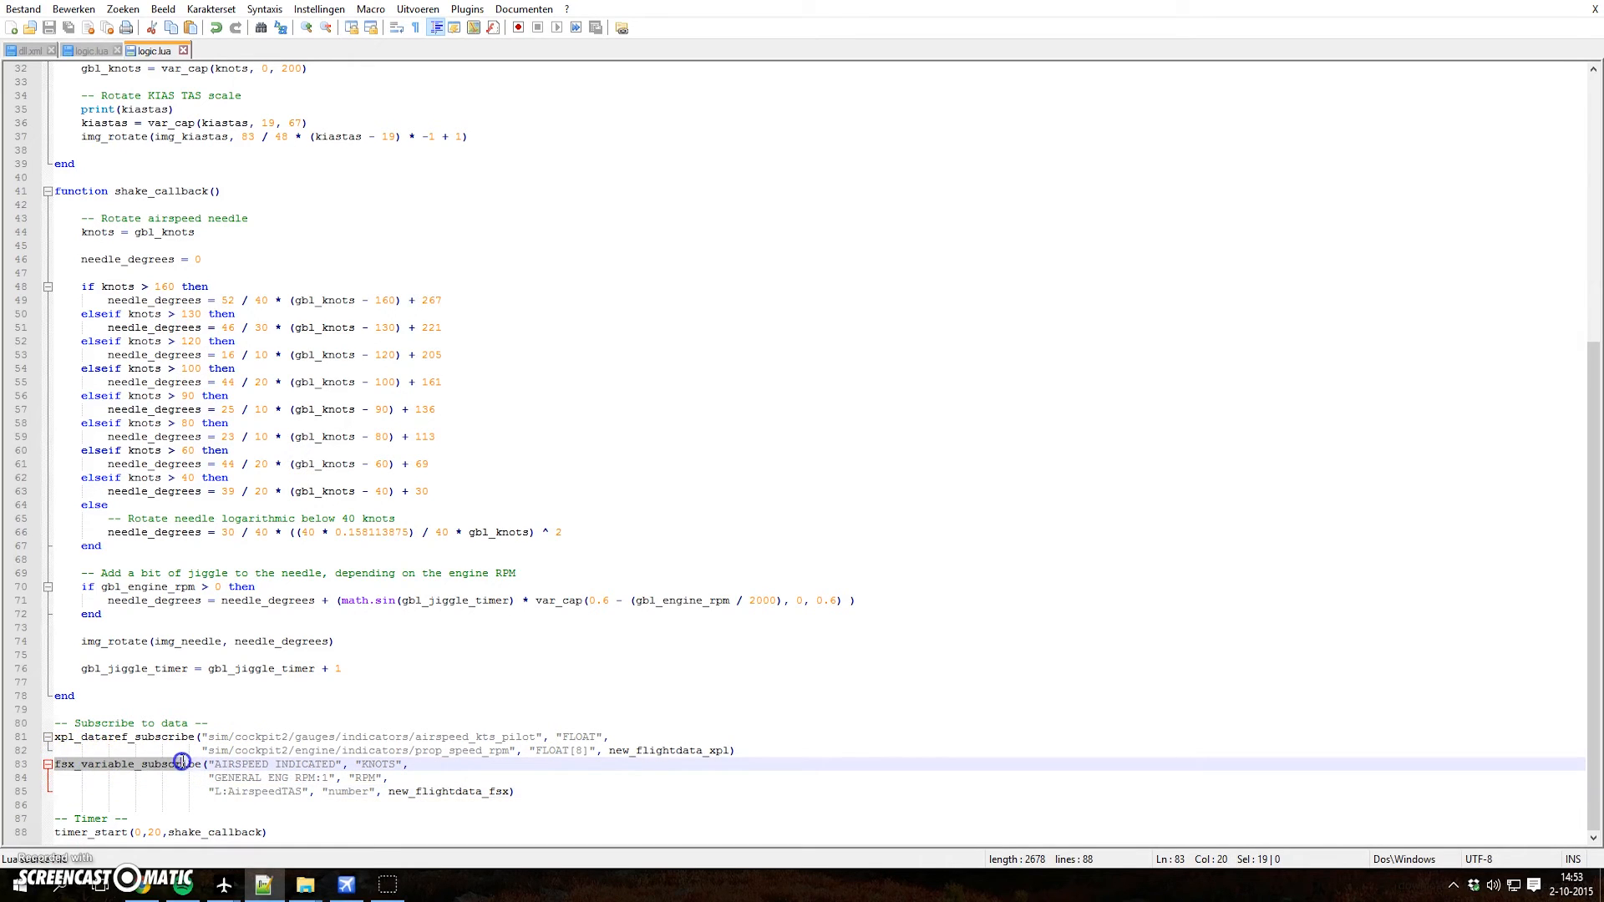
click(247, 765)
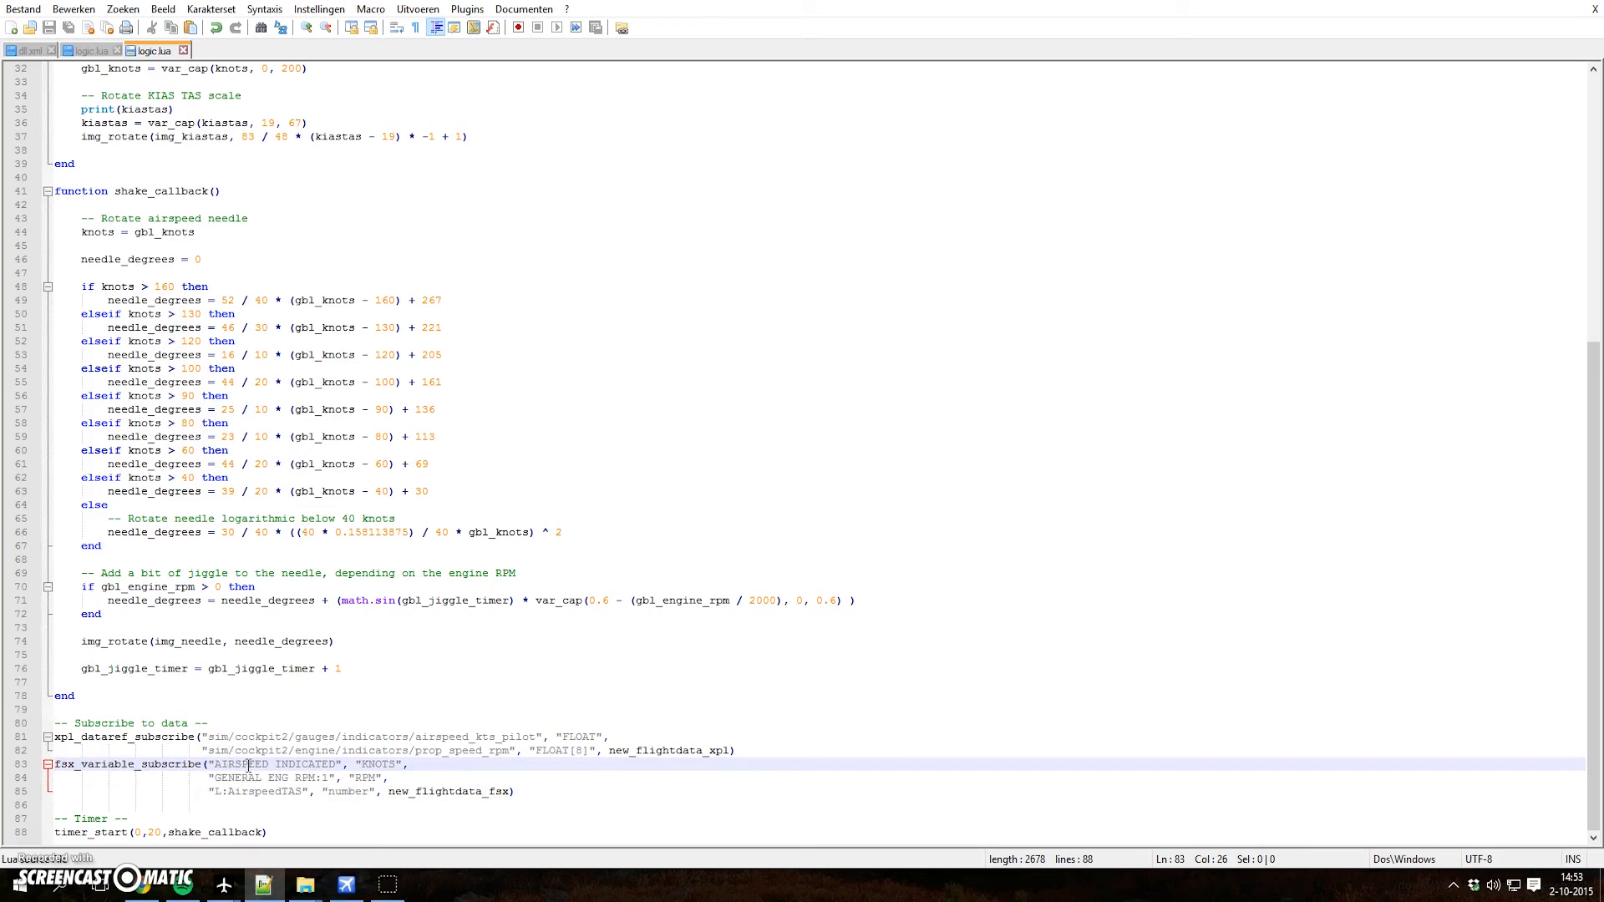
scroll(up, 3)
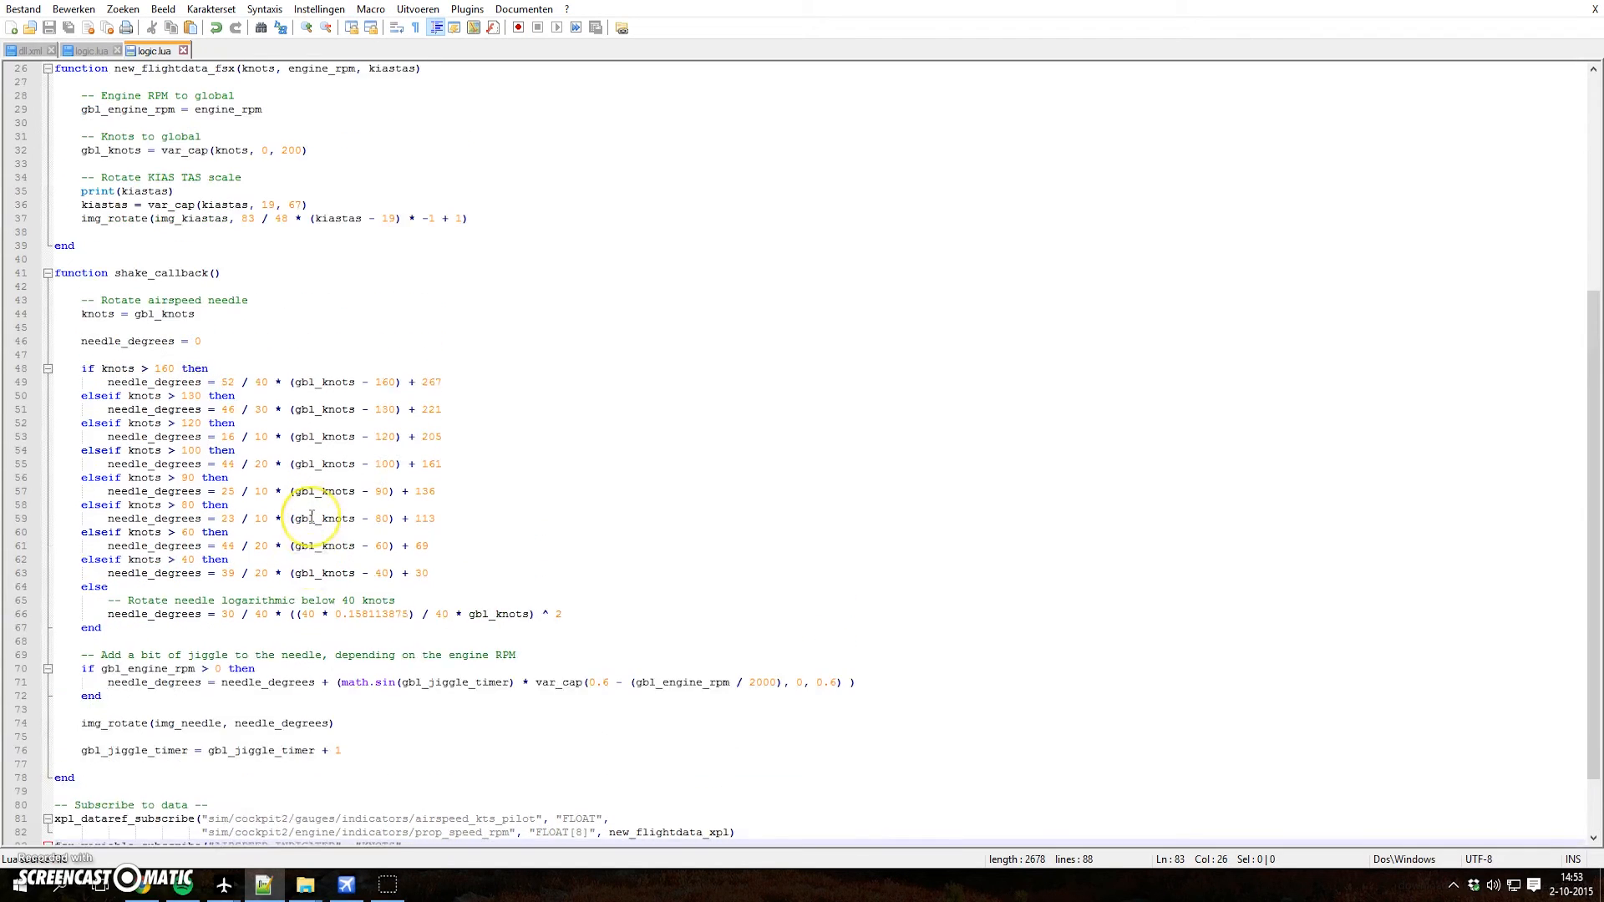
scroll(up, 3)
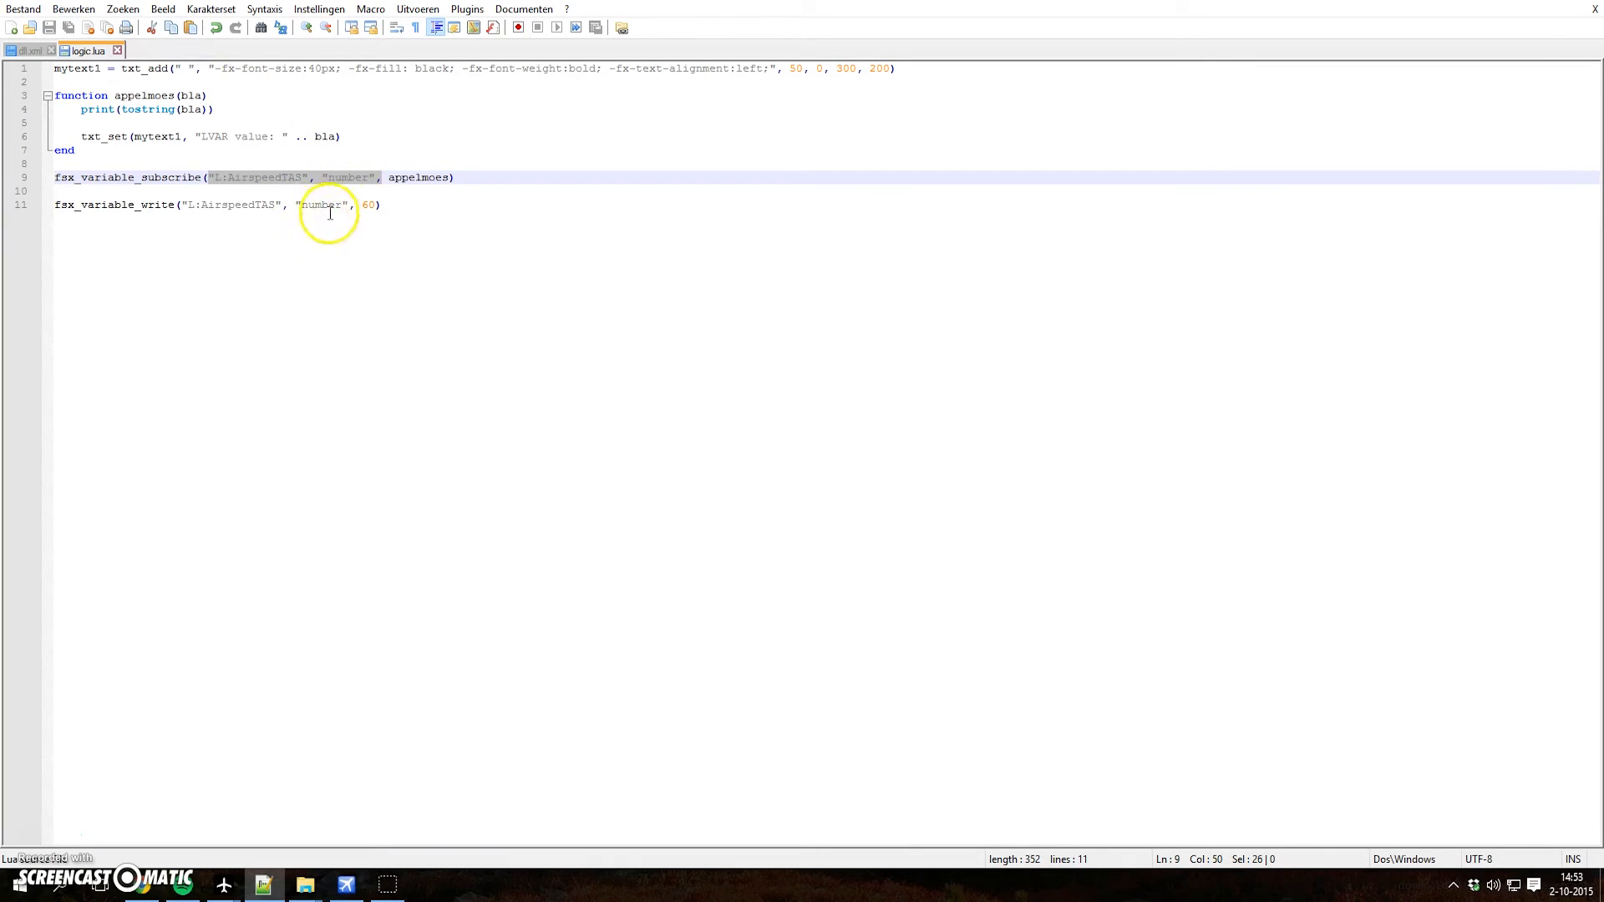
- Review the line writing 60 to L:AirspeedTAS, then switch back to Air Manager
click(381, 204)
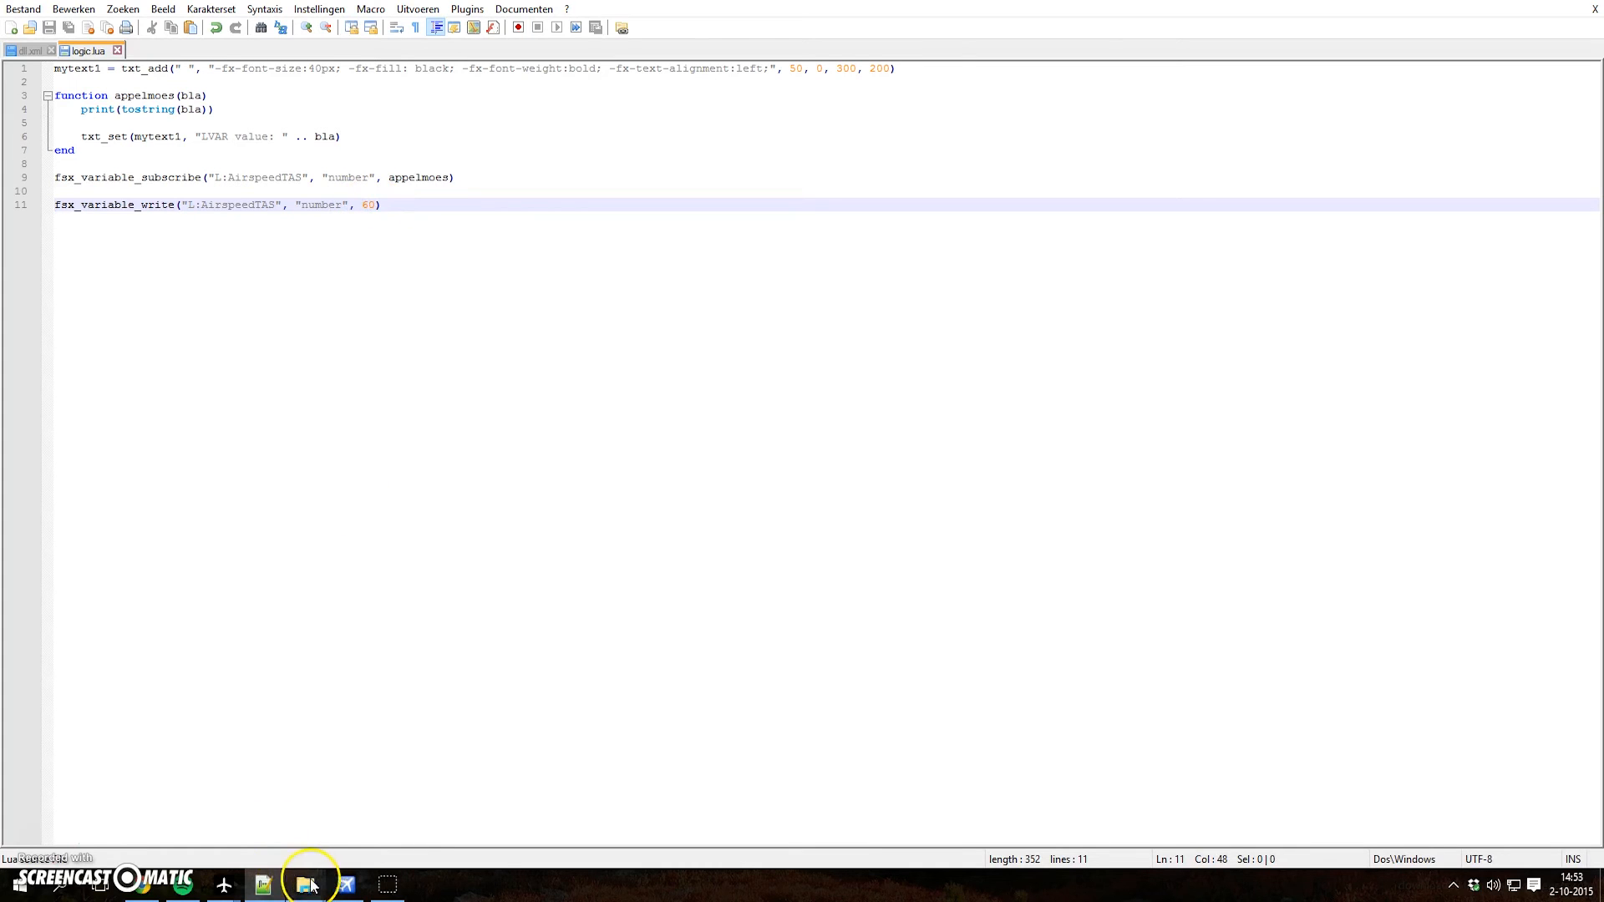
click(304, 883)
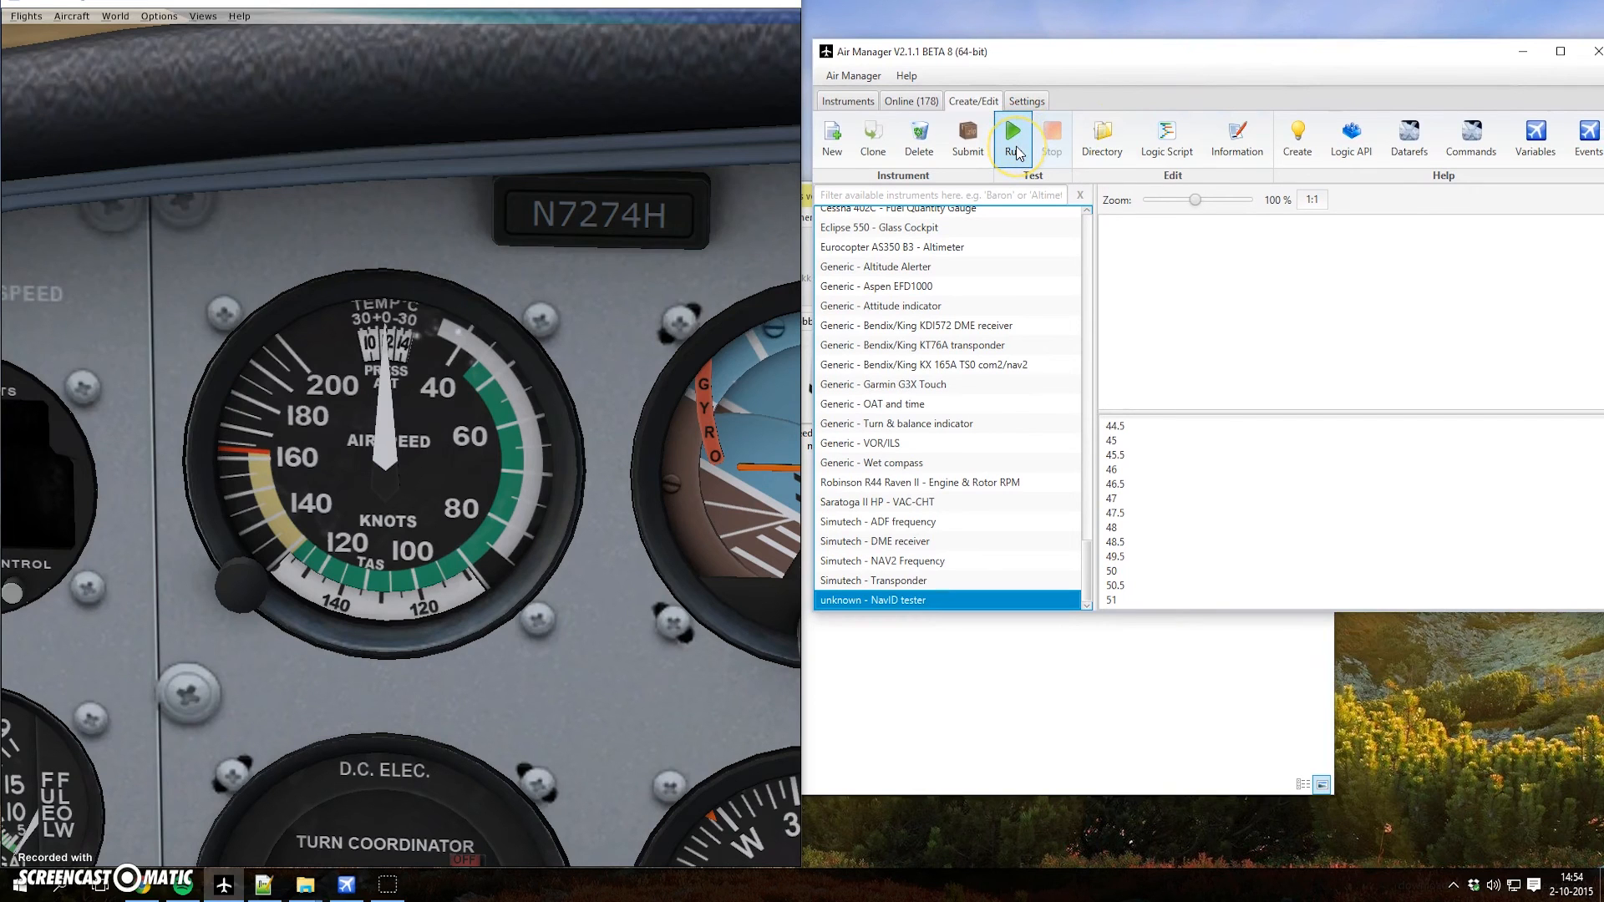
- Run the NavID tester instrument showing LVAR VALUE: 60, then close it
click(1011, 136)
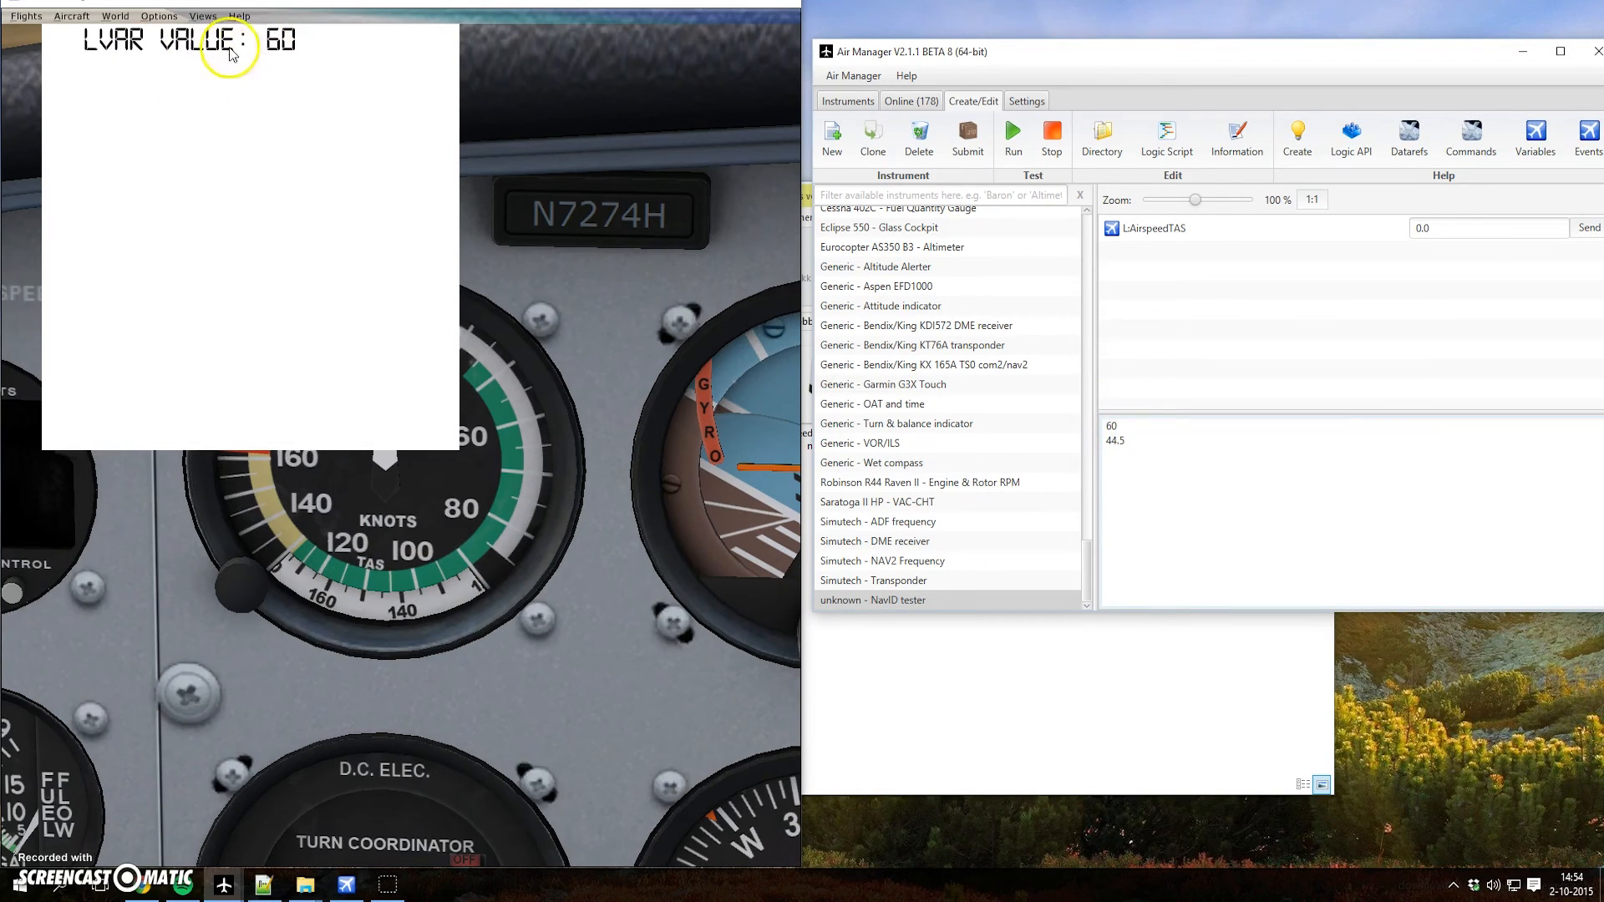
mouse_move(301, 86)
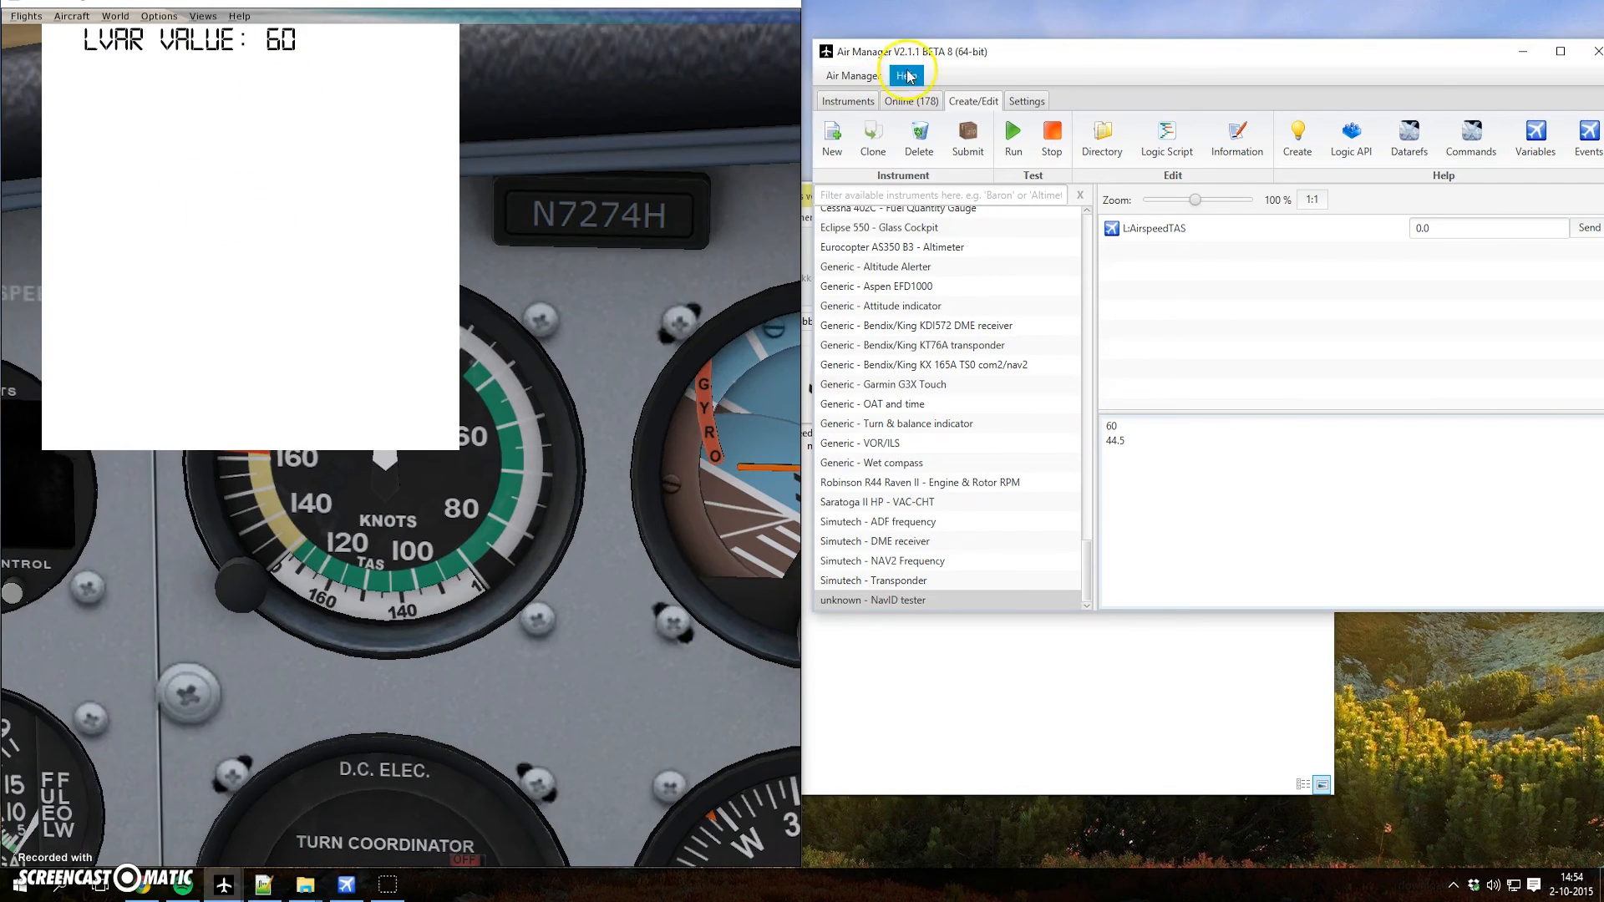
mouse_move(906, 63)
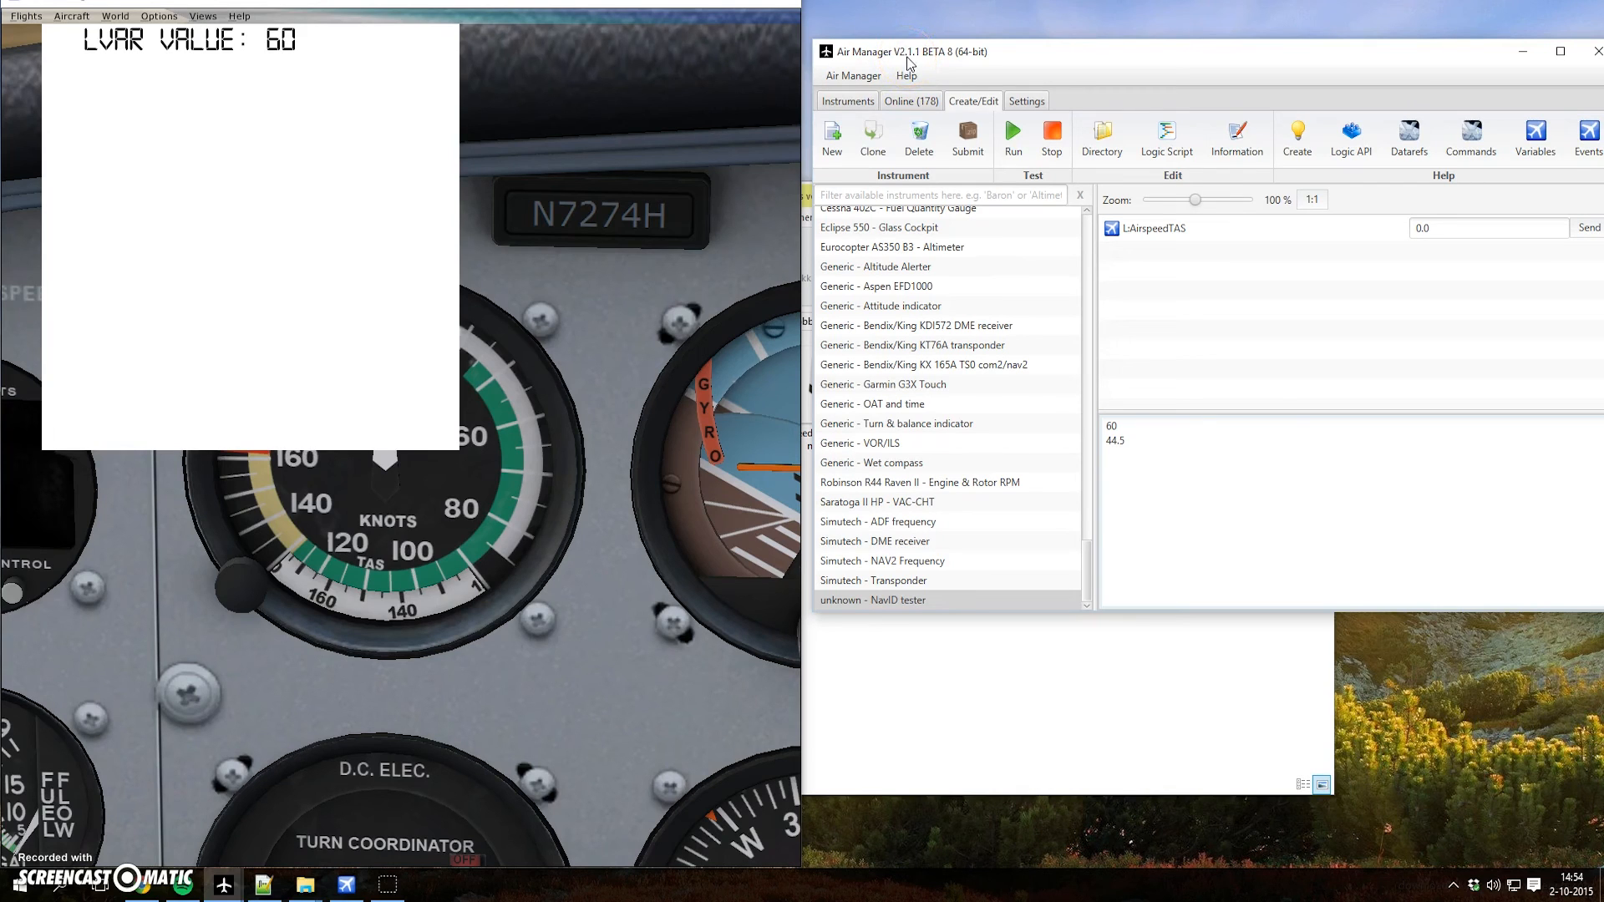
right_click(246, 235)
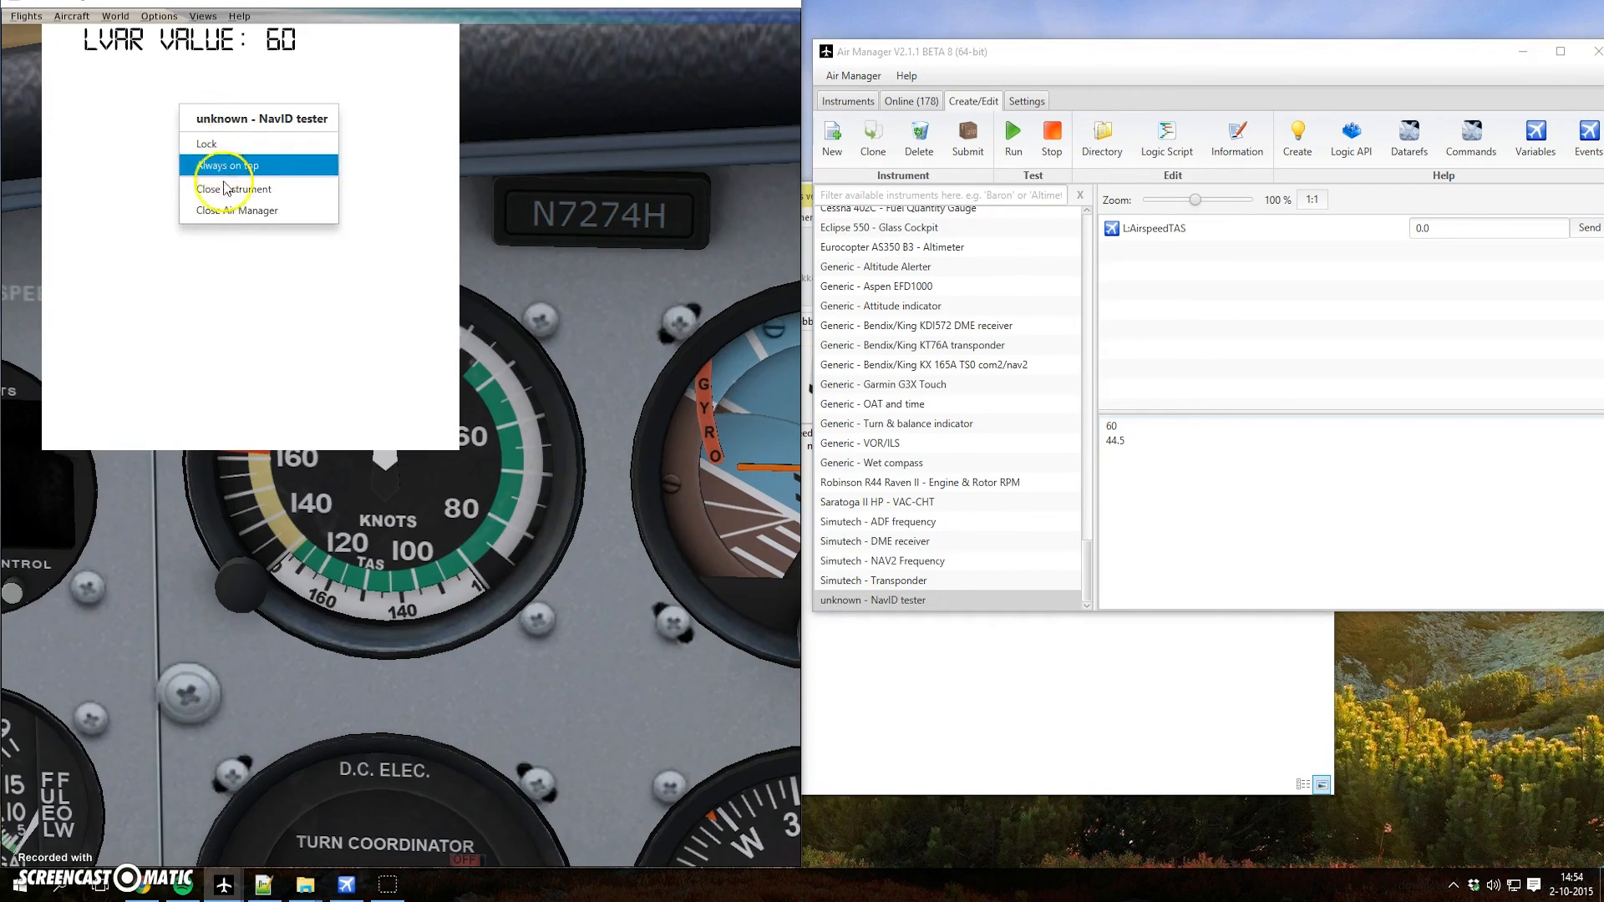
click(233, 188)
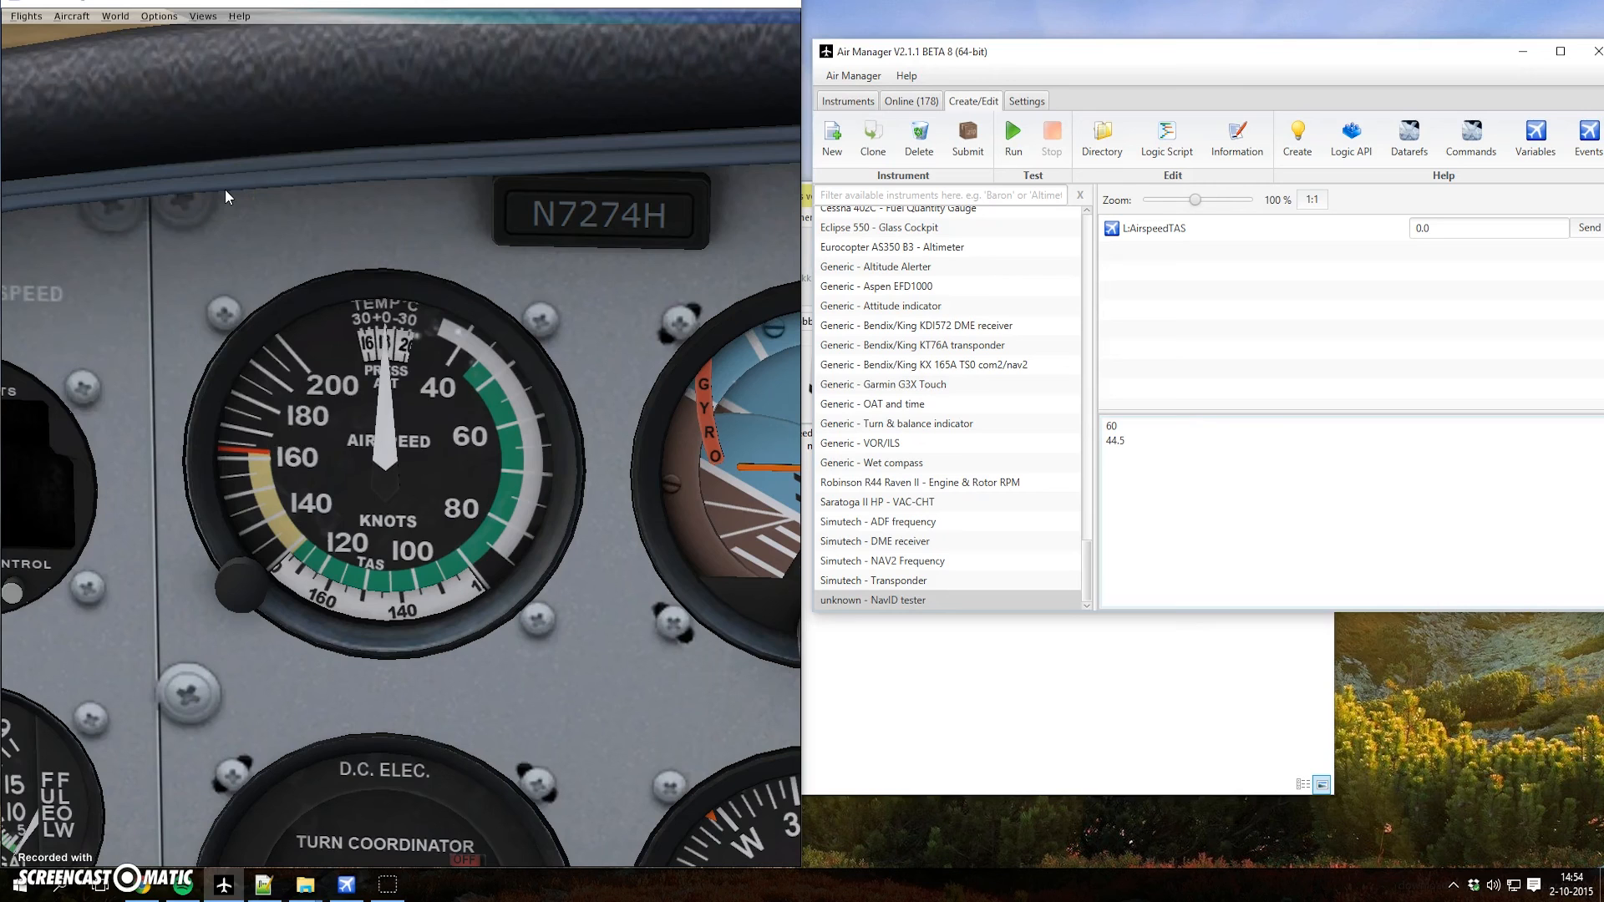